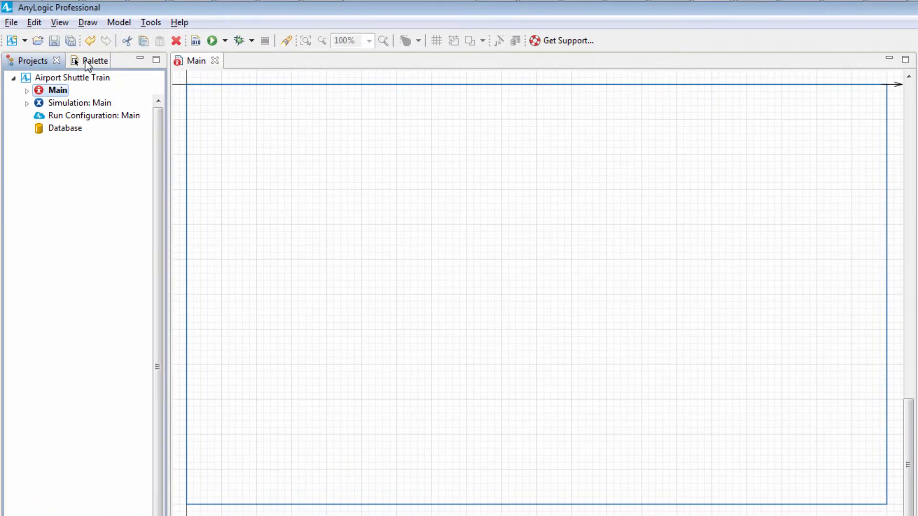
- Draw a Rail Library railway track across the top of Main and accept the recommended scale
click(94, 60)
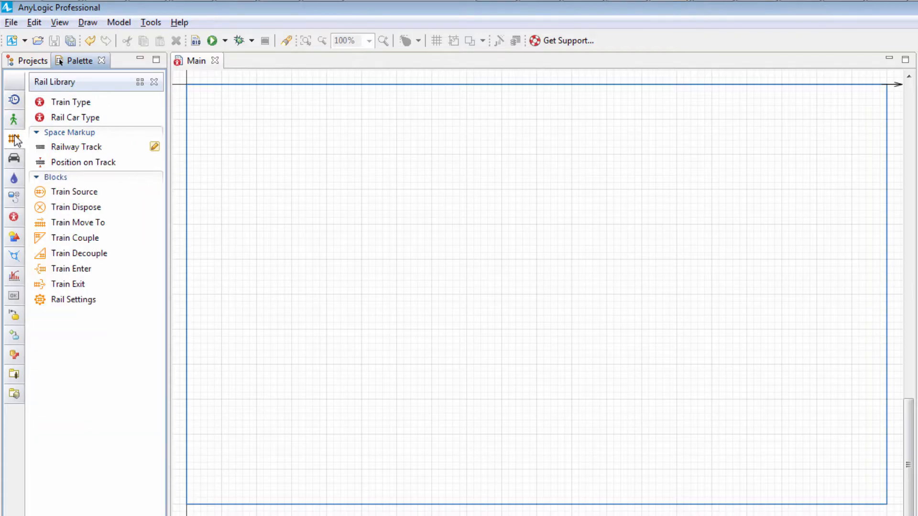
click(75, 147)
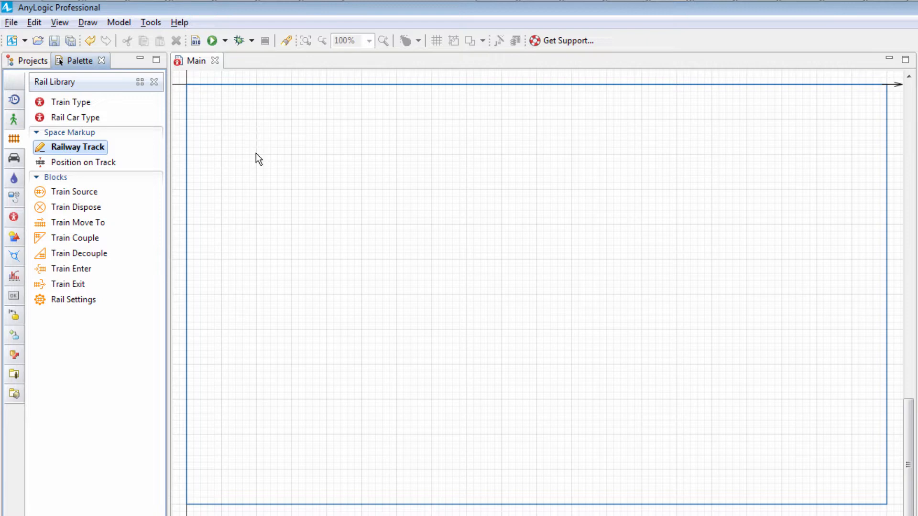
drag(256, 153, 334, 168)
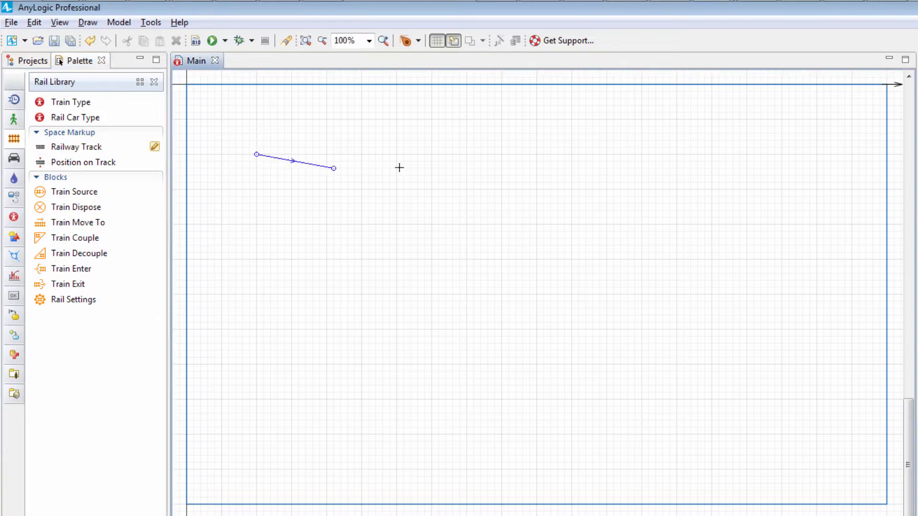
drag(334, 168, 816, 153)
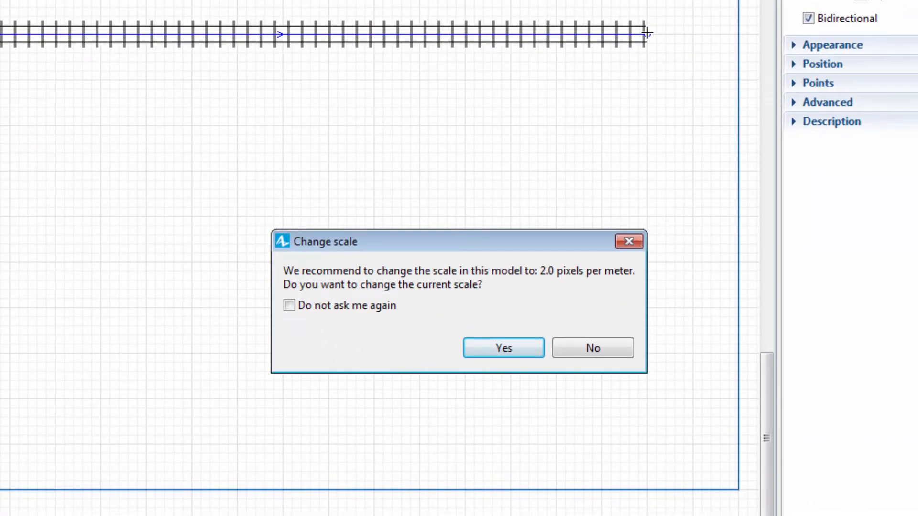
click(504, 347)
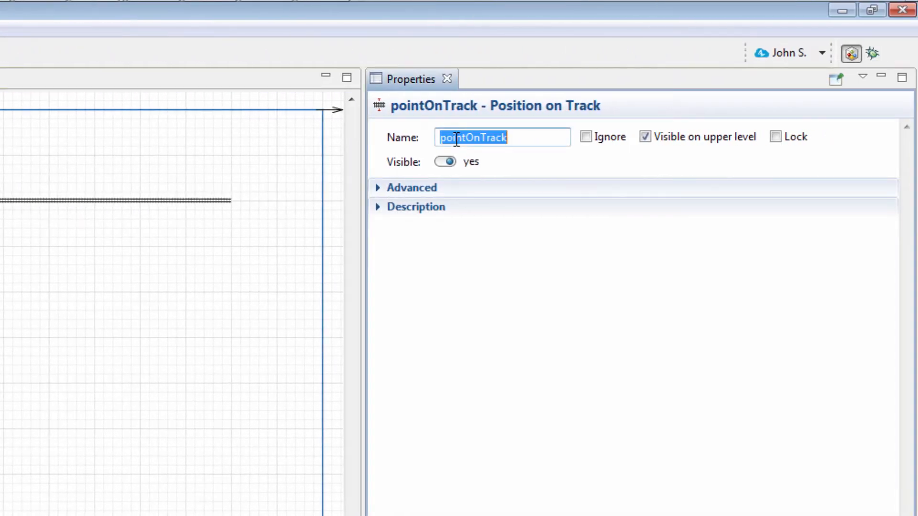
- Name the positions at the track's two ends terminalA and terminalB
text(terminalA)
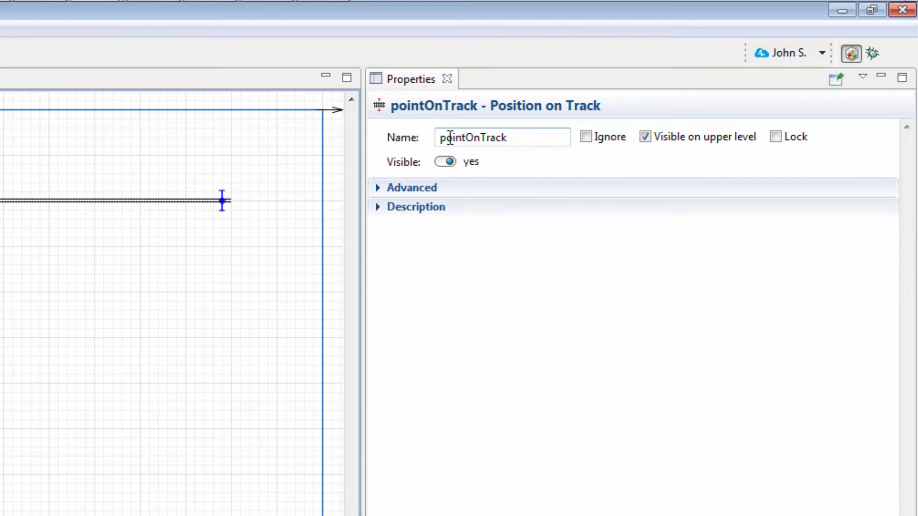
text(terminalB)
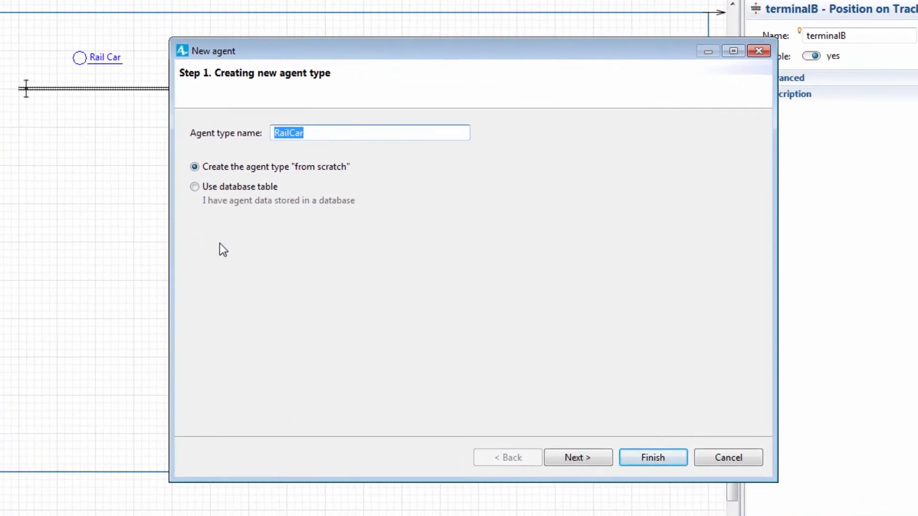
- Create rail car type PassengerCar using the 3D Passenger Car 27m animation
text(Passenger)
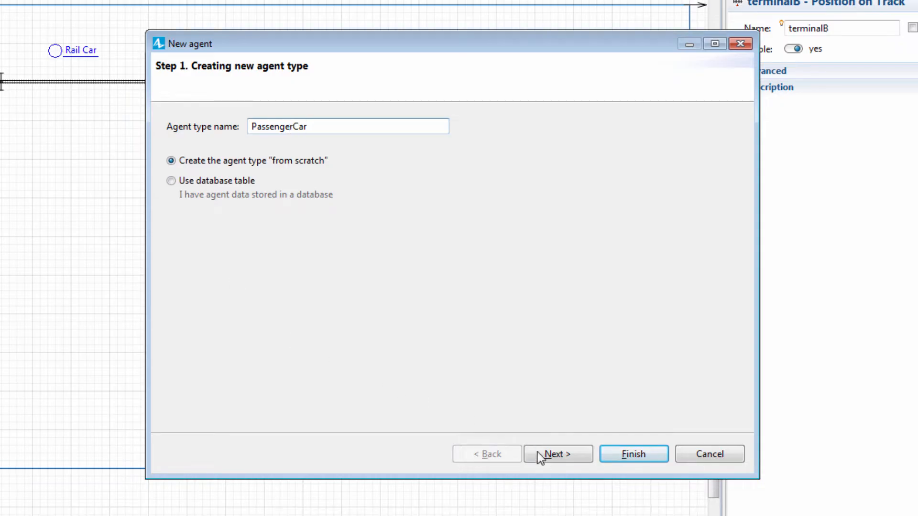
click(557, 455)
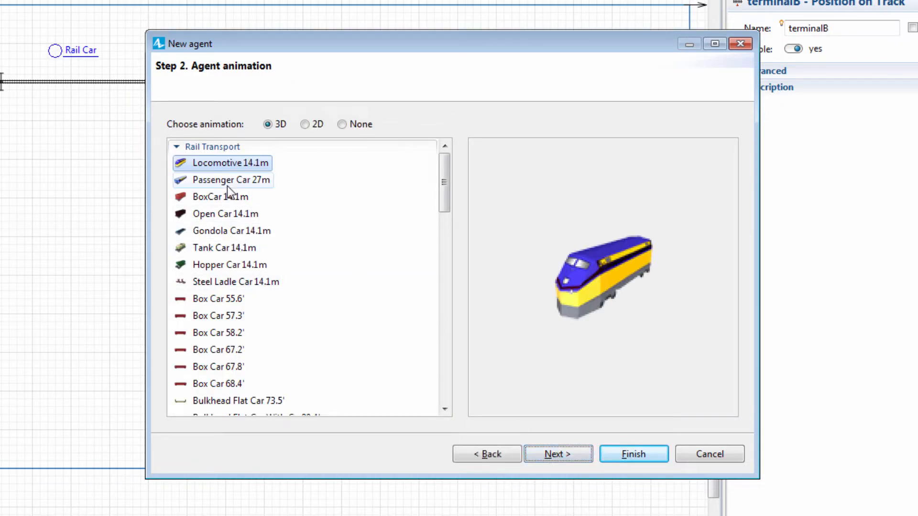
click(230, 180)
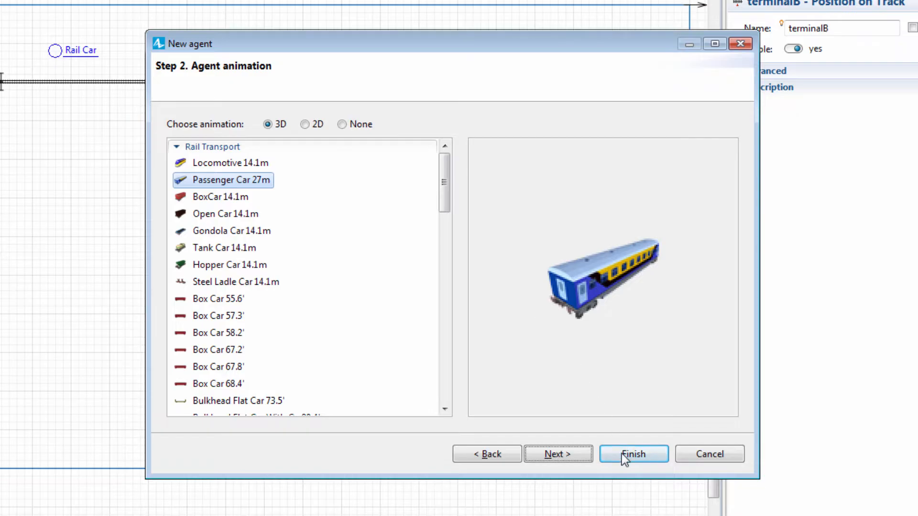
click(634, 454)
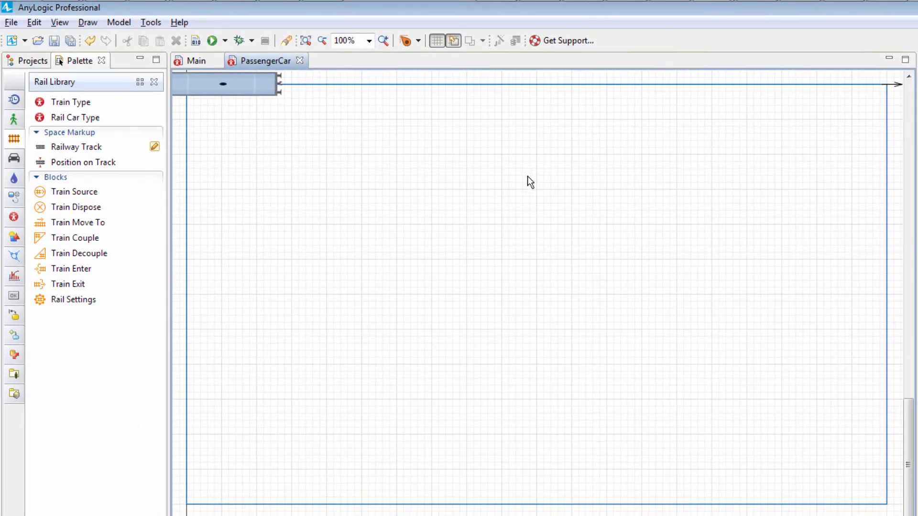
click(194, 60)
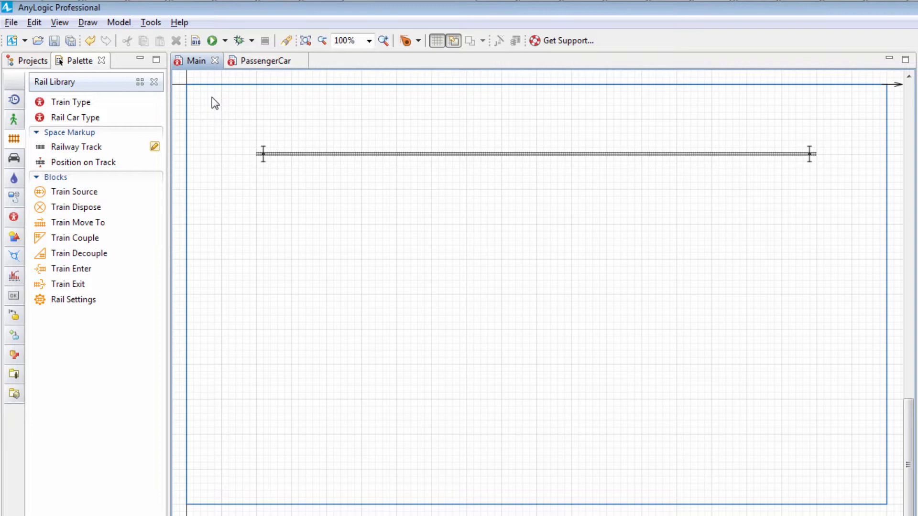
- Add trainSource, the stopA delay and the fromAToB train move blocks
click(74, 192)
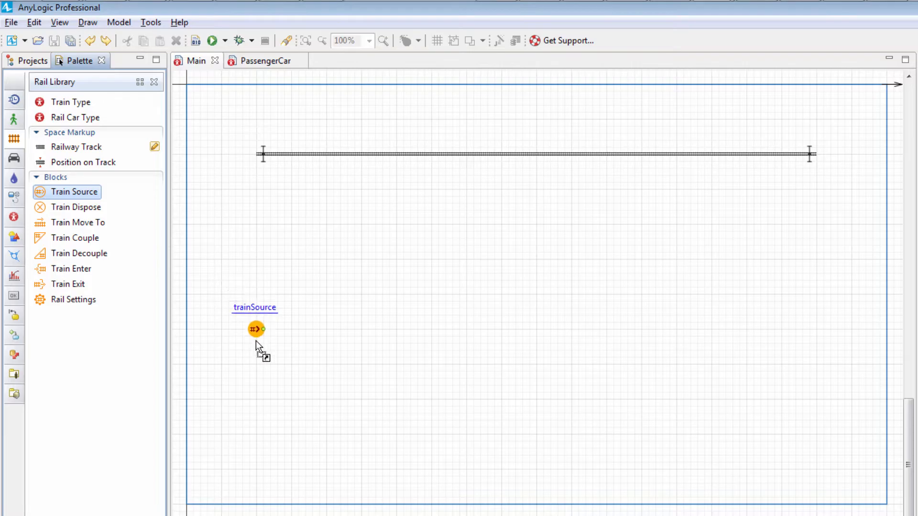
click(255, 329)
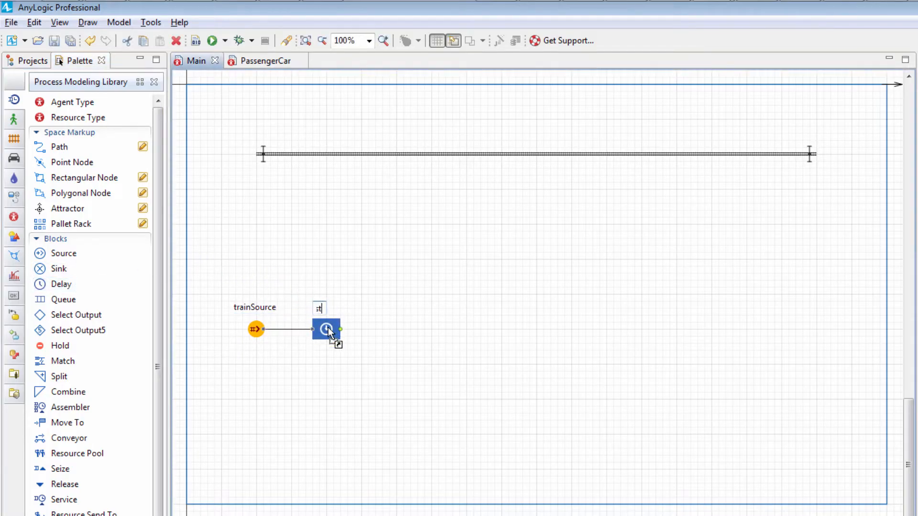
text(stopA)
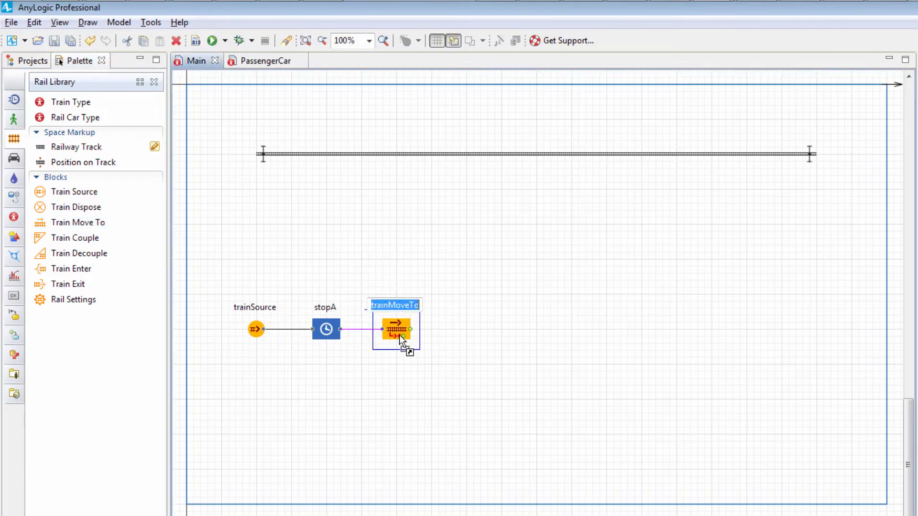
text(fromAToB)
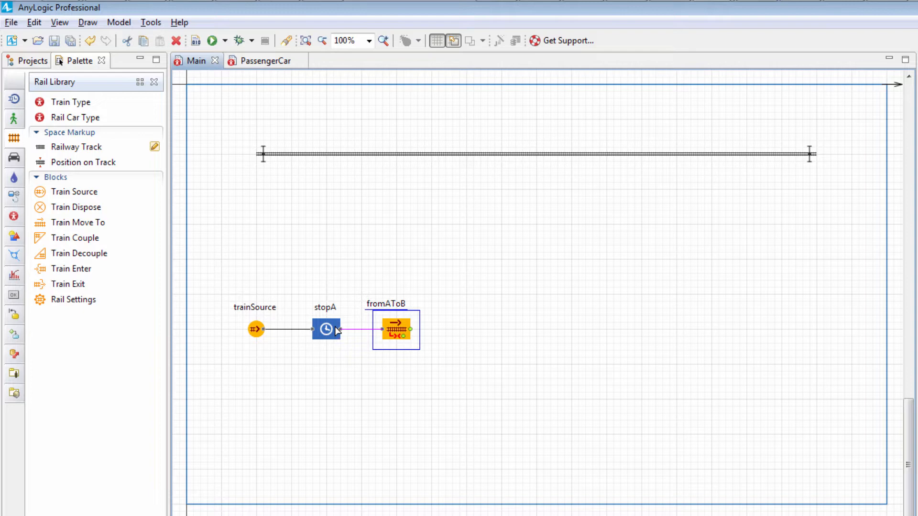
- Copy stopA as stopB, add the fromBToA move, and connect its output back to stopA
drag(327, 329, 451, 358)
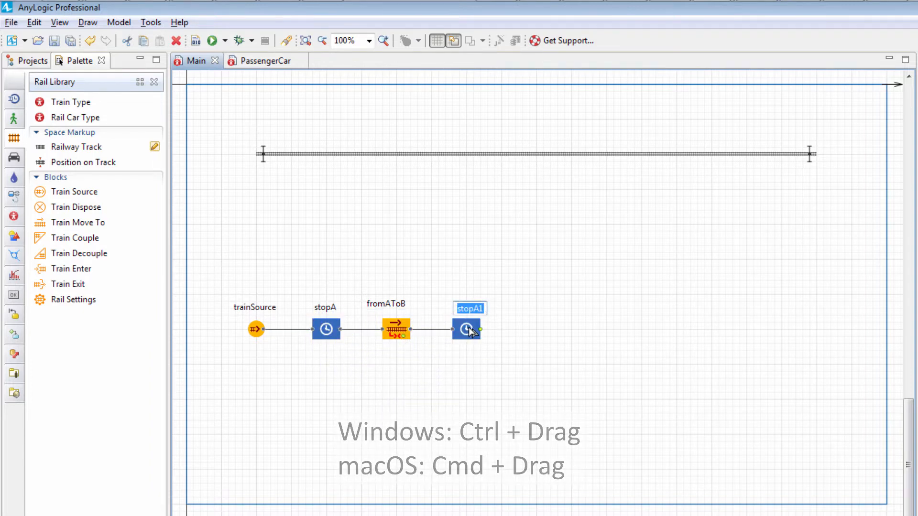
text(stopB)
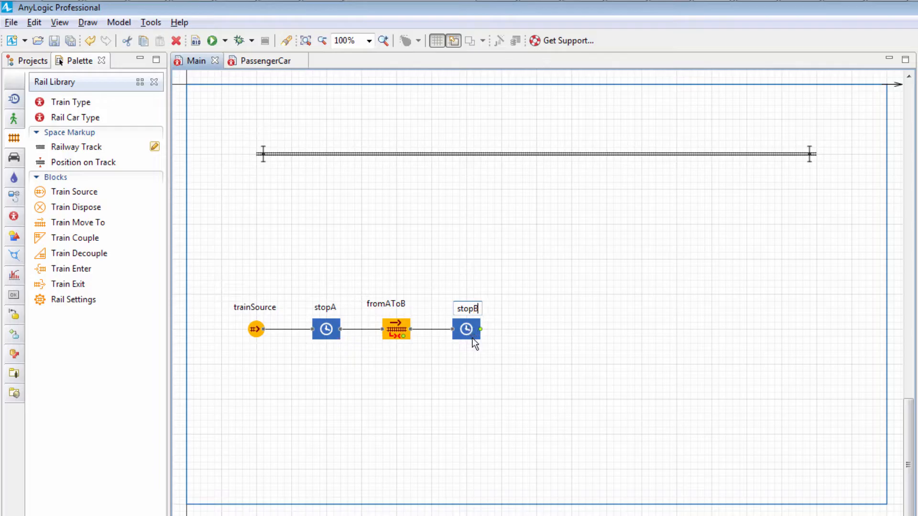
click(465, 329)
text(fromB)
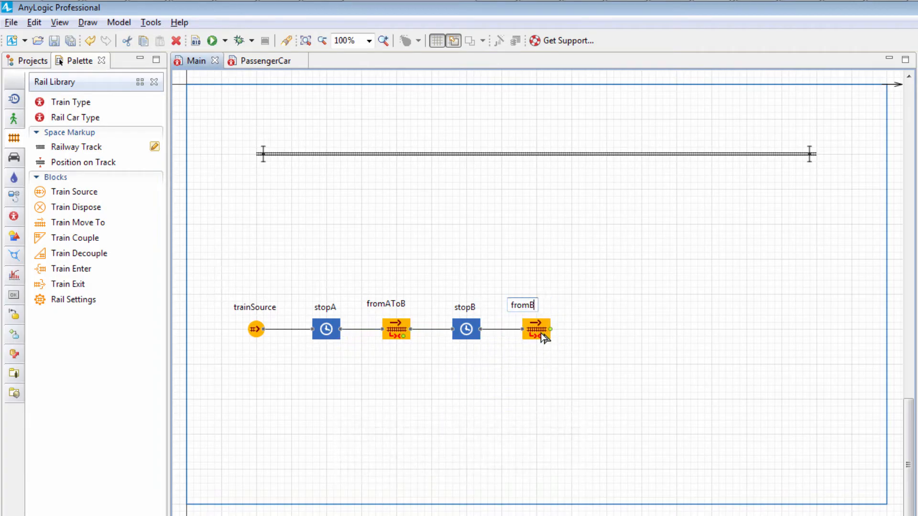
text(ToA)
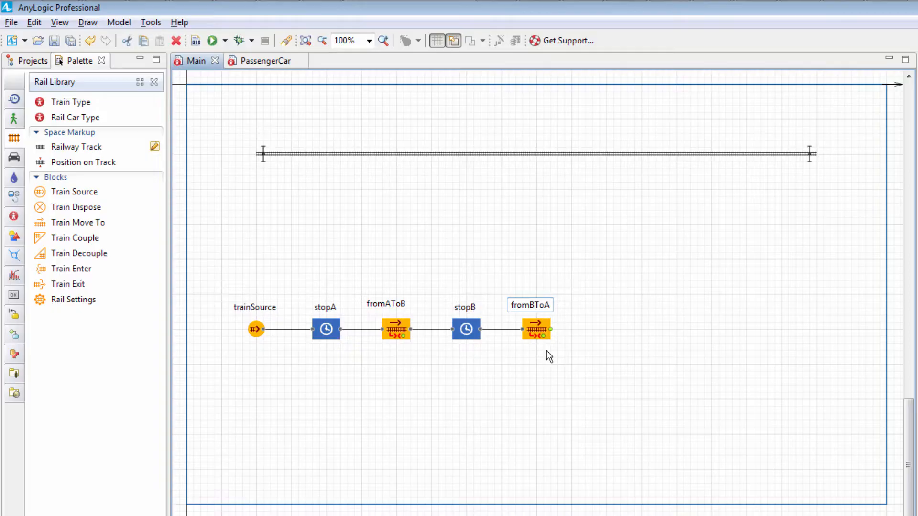
click(536, 329)
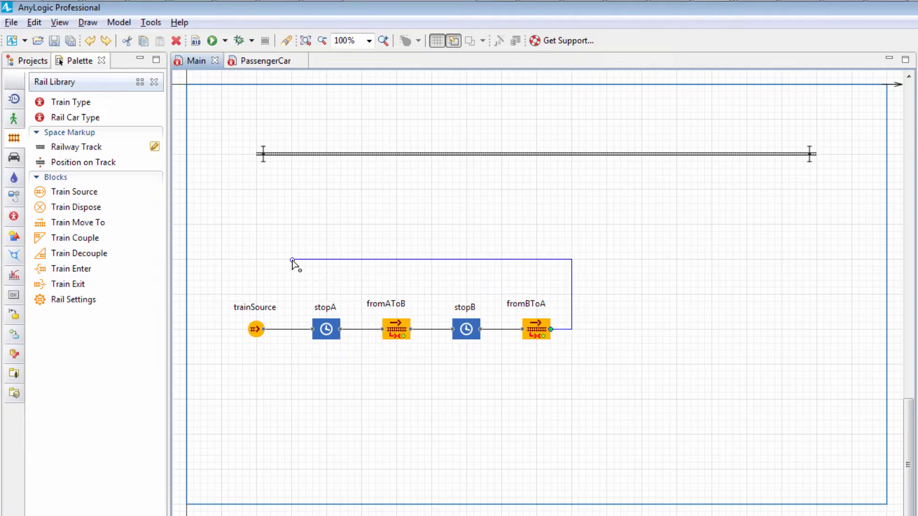
drag(292, 263, 312, 329)
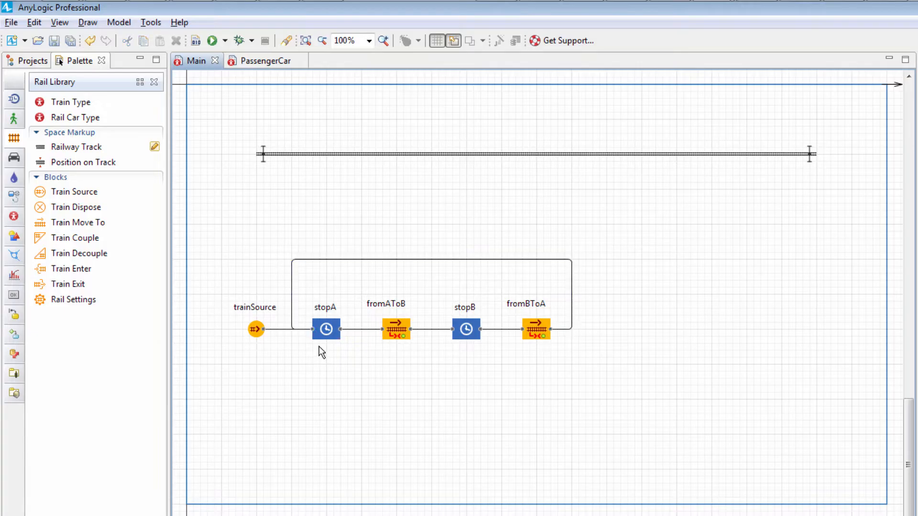
- Limit trainSource to 1 arrival, entering railwayTrack at an offset from its beginning
click(255, 329)
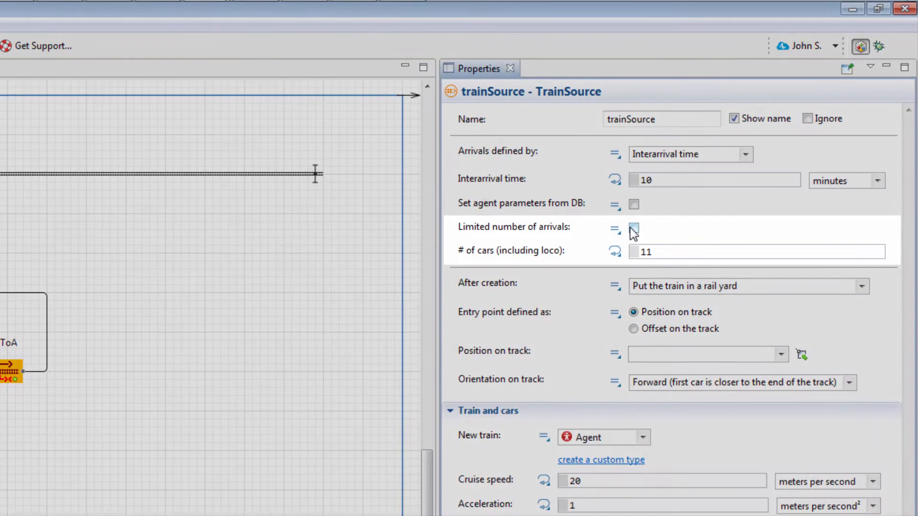
click(634, 228)
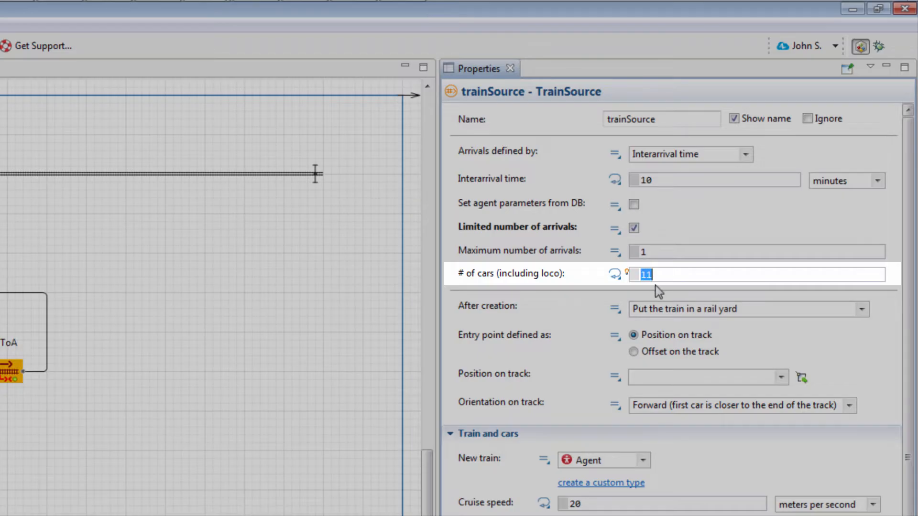
text(1)
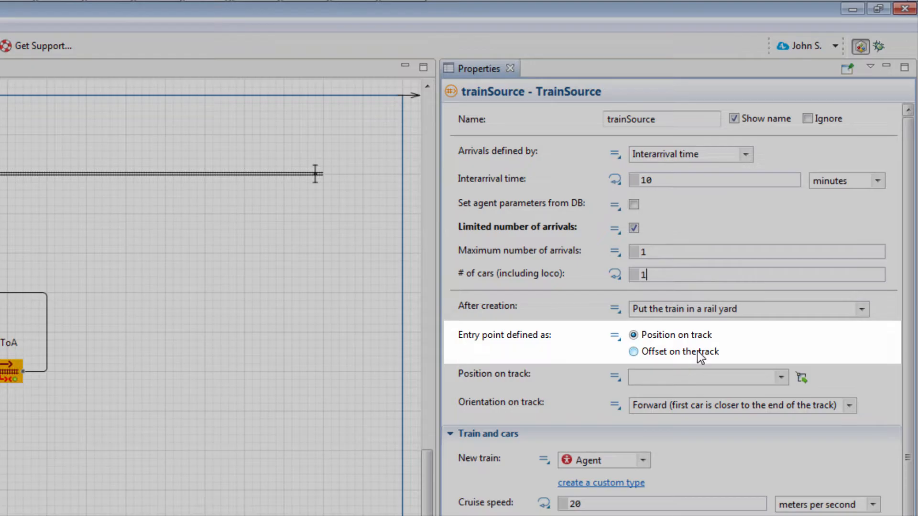
click(633, 352)
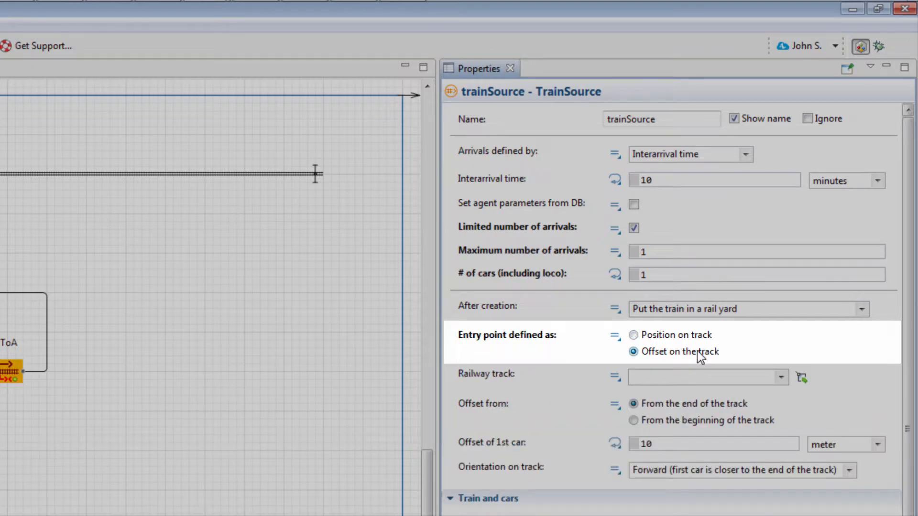
click(778, 377)
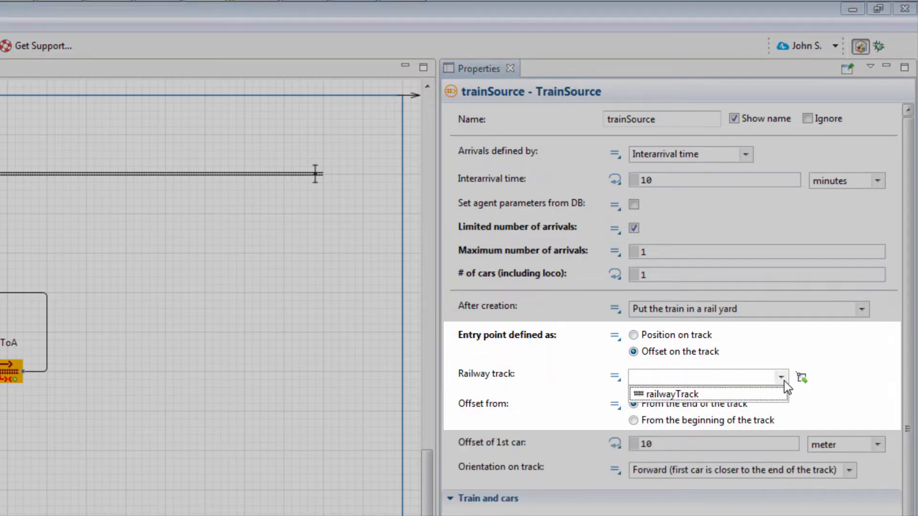
click(672, 394)
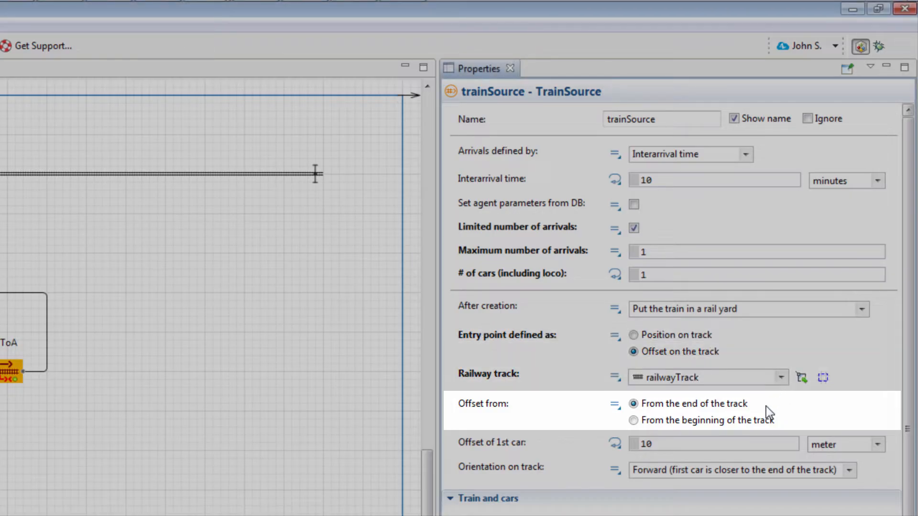
click(631, 421)
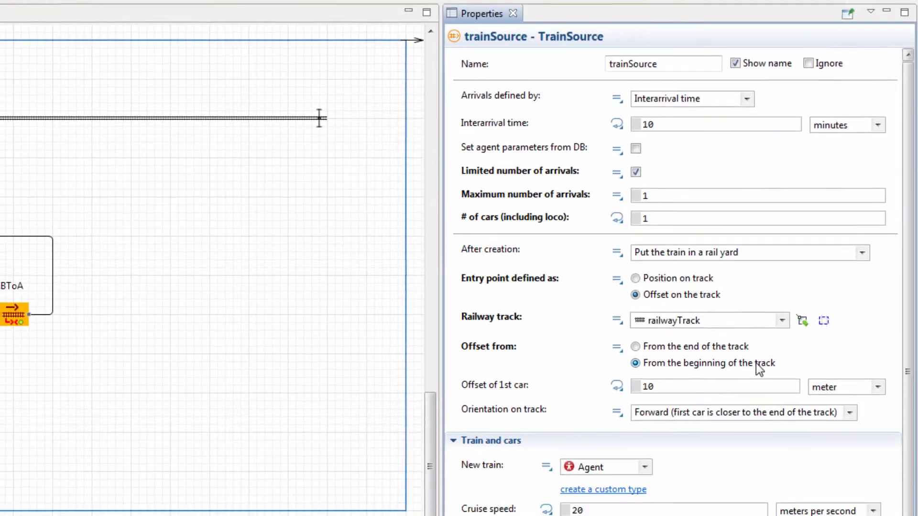
- Make trainSource's new rail cars PassengerCar with a length of 10
scroll(down, 3)
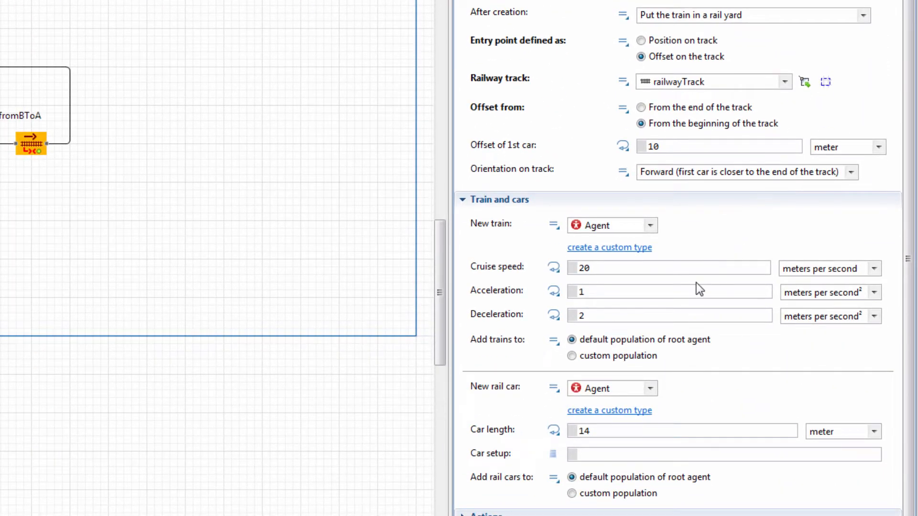
click(651, 388)
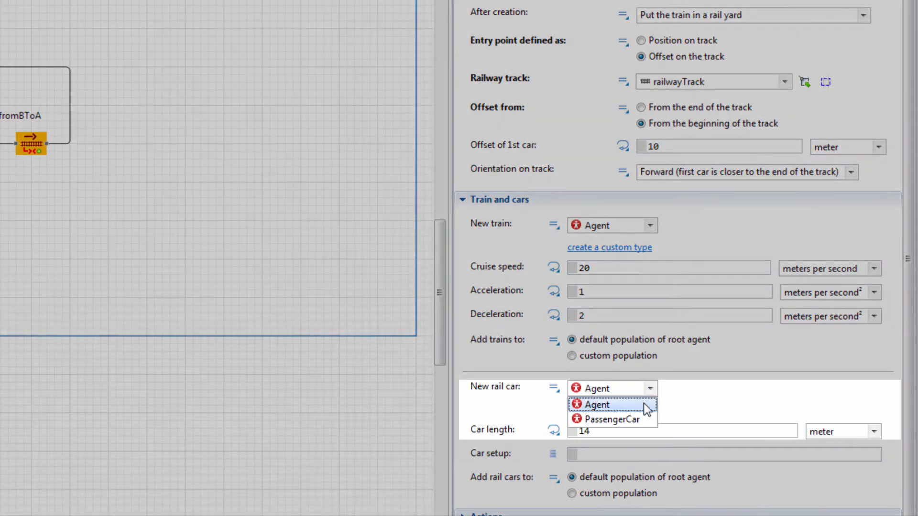
click(612, 419)
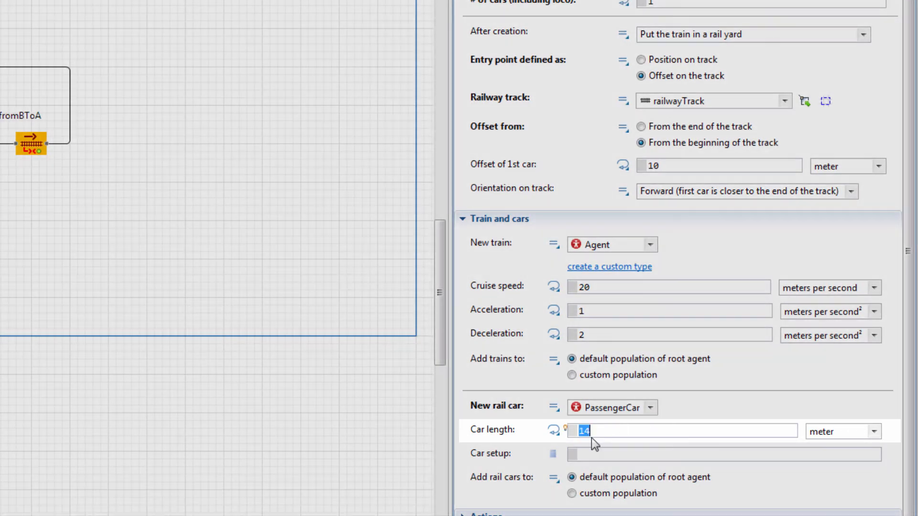
text(10)
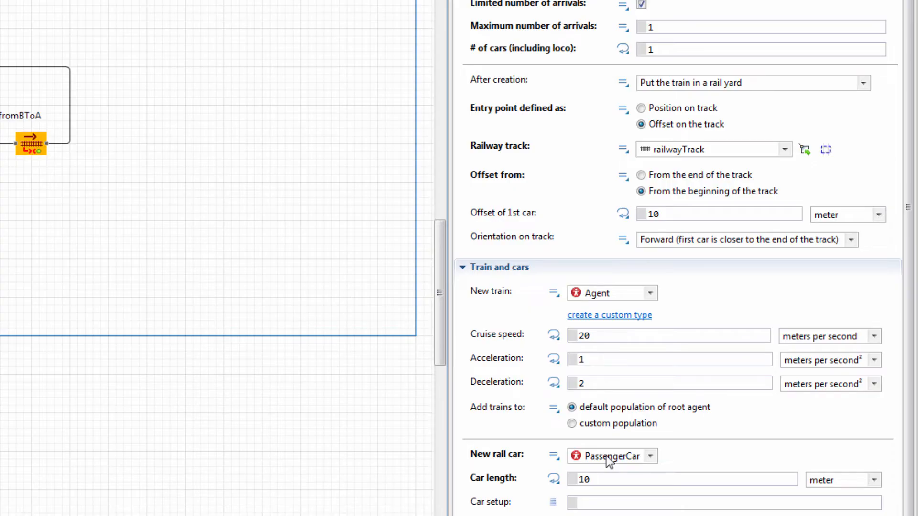
click(621, 479)
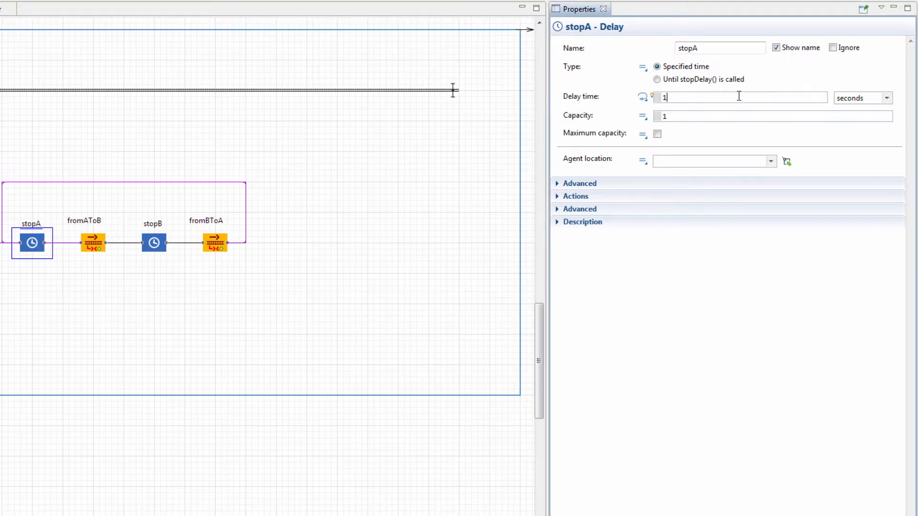
- Set the stopA and stopB delay units to minutes, holding each train 1 minute
click(886, 98)
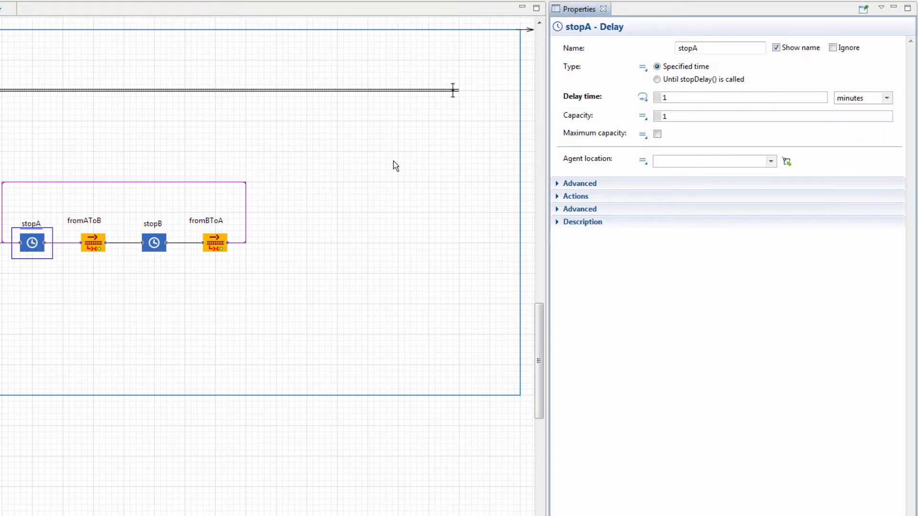
click(153, 243)
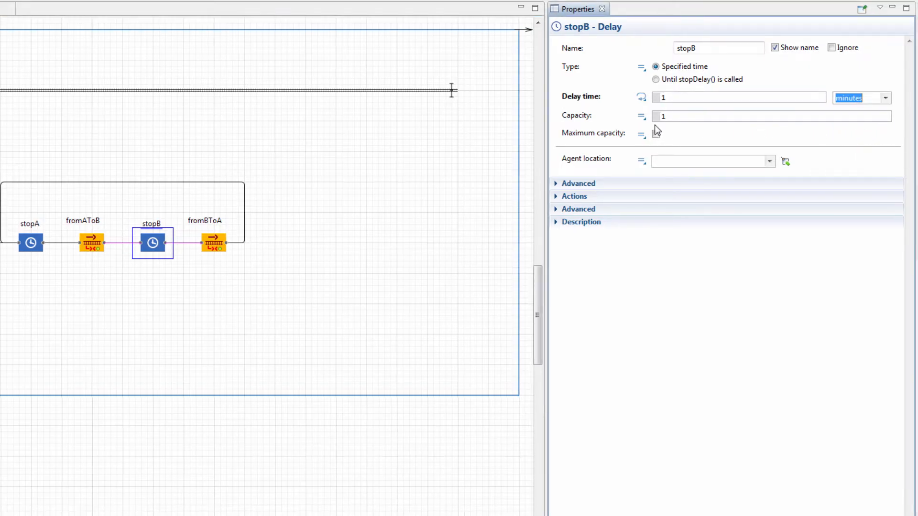
click(92, 242)
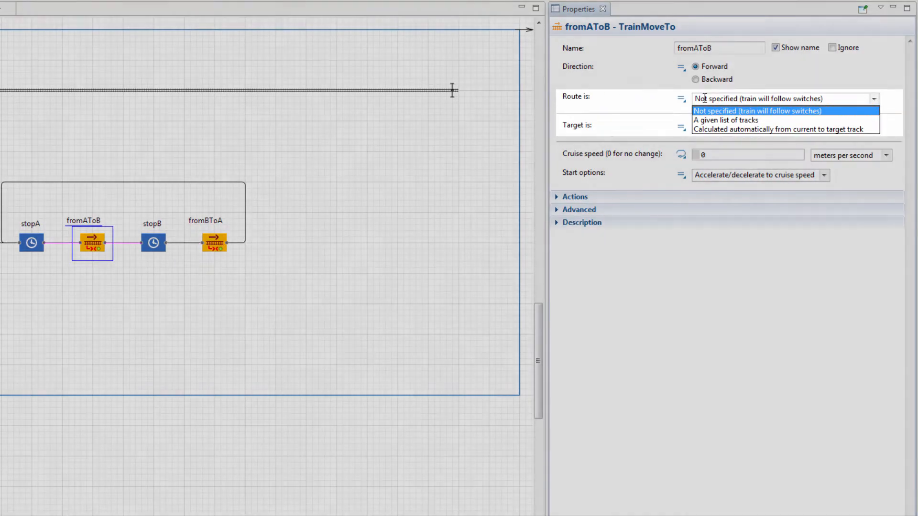
- Route fromAToB automatically to position terminalB, decelerating to a stop on arrival
click(779, 130)
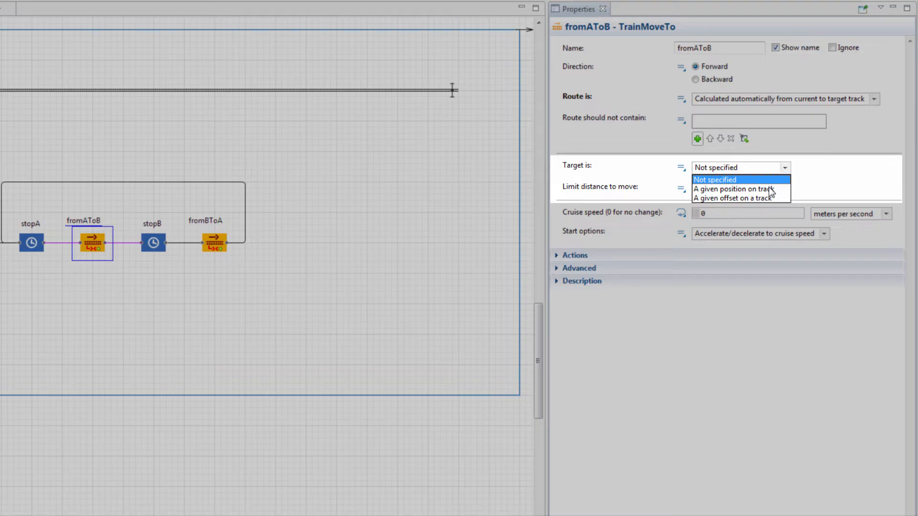
click(733, 189)
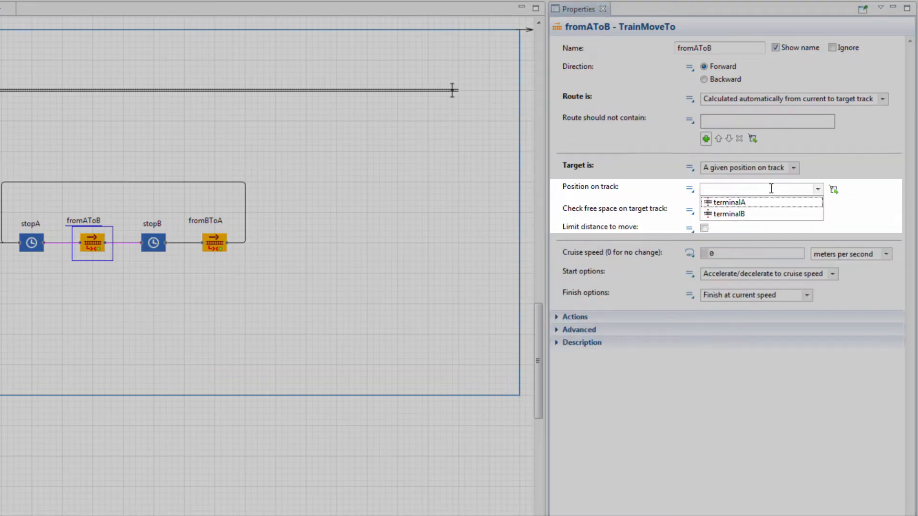
click(727, 214)
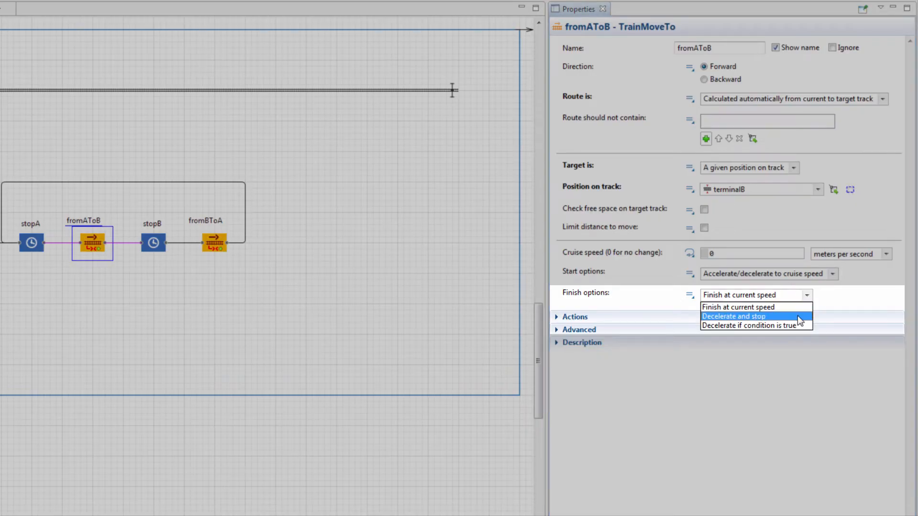
click(733, 316)
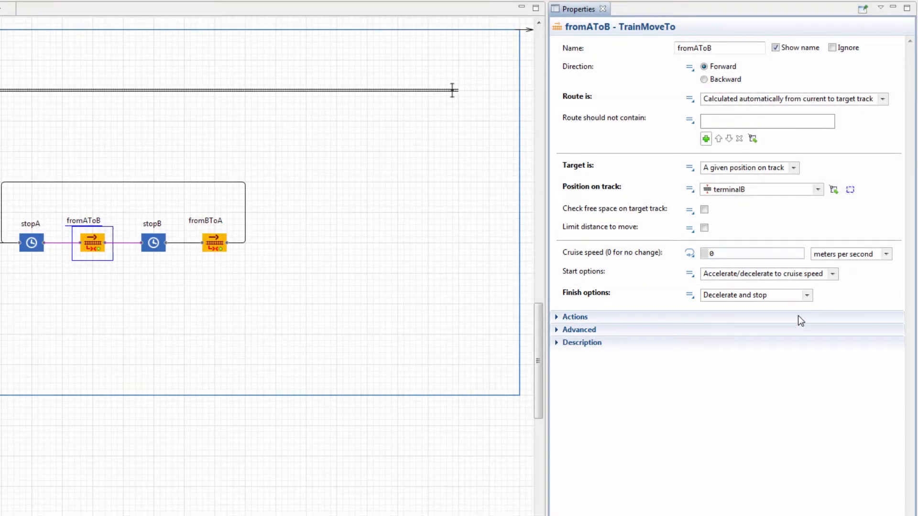
mouse_move(213, 250)
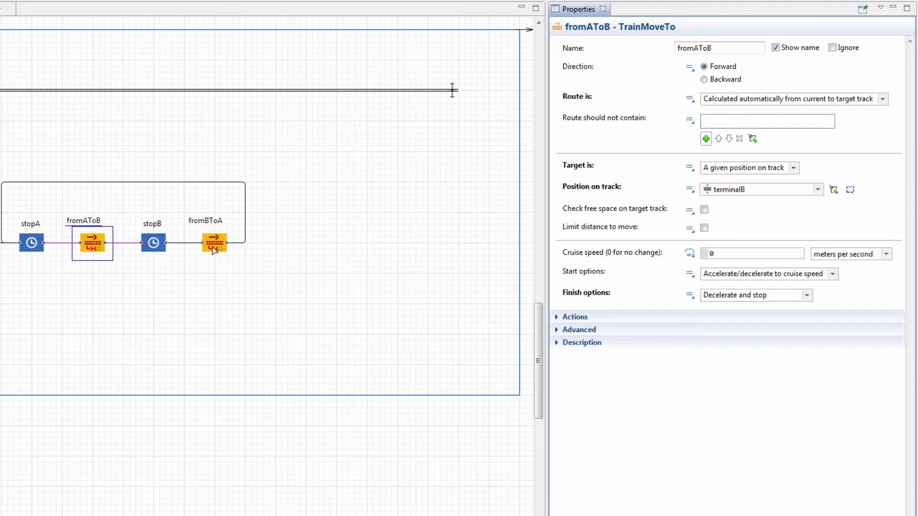
click(214, 243)
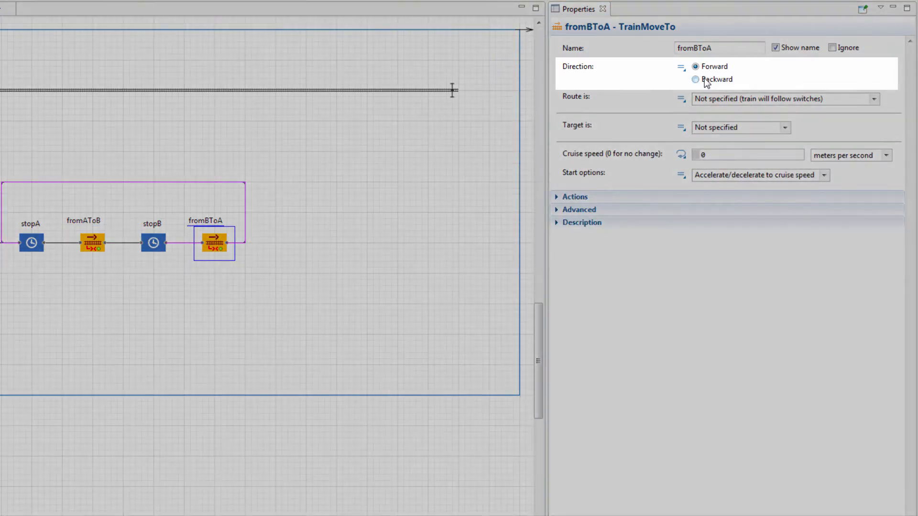
- Set fromBToA to run backward to position terminalA and choose its finish option
click(695, 80)
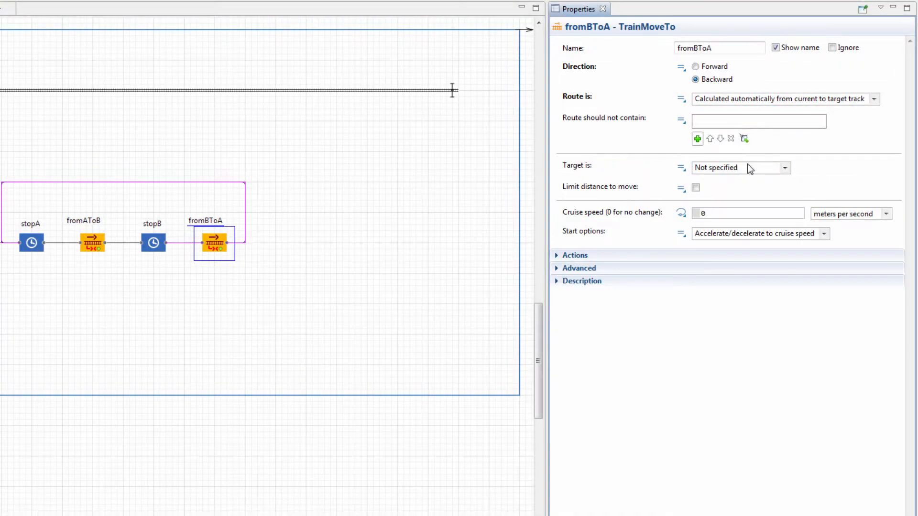
click(785, 168)
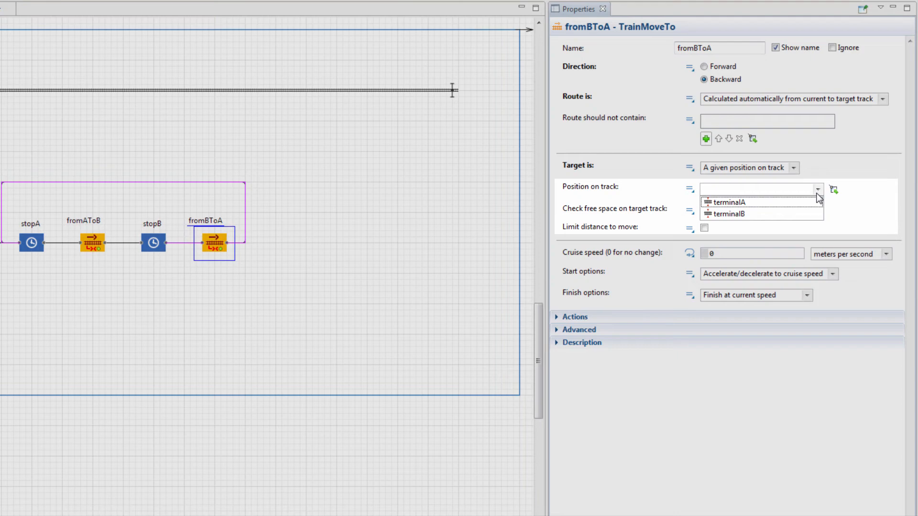
click(728, 202)
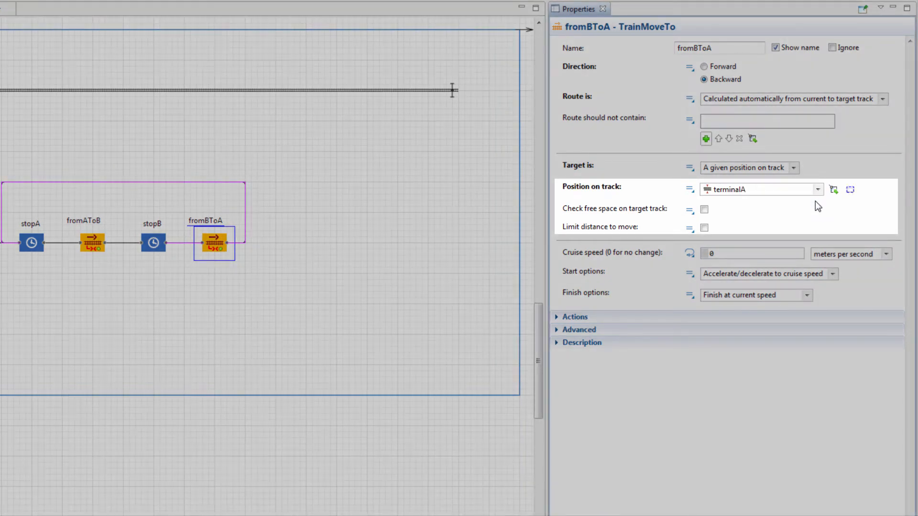
click(807, 295)
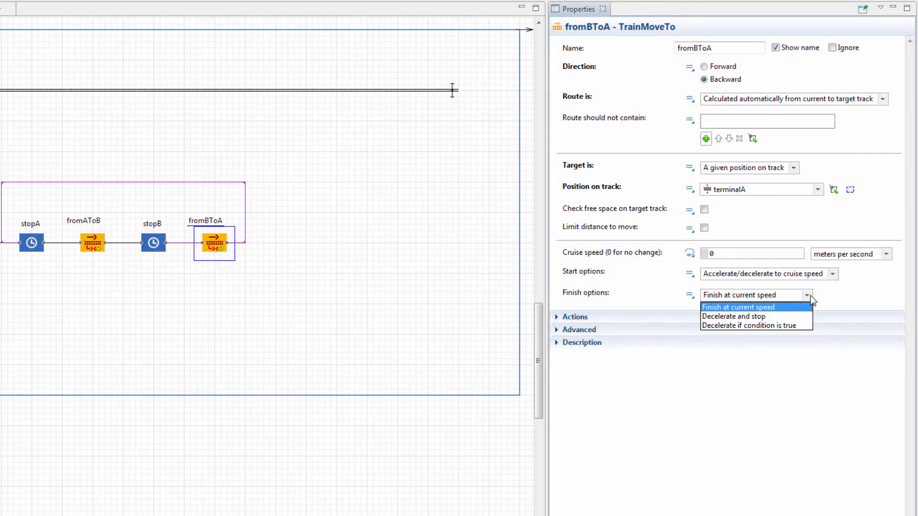
click(733, 316)
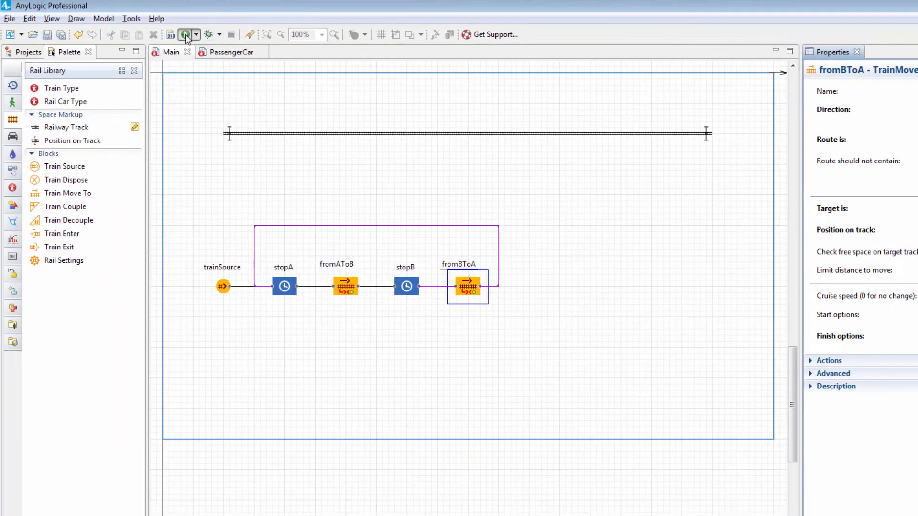
click(183, 34)
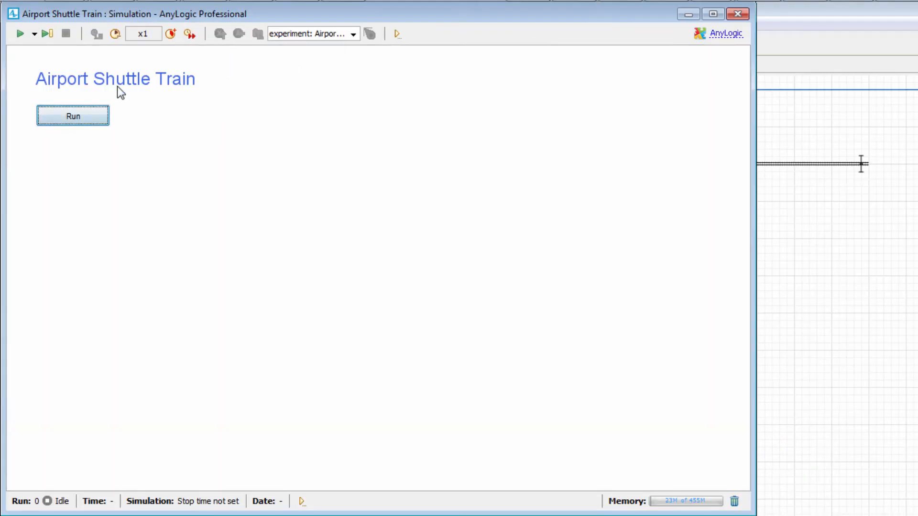
click(71, 116)
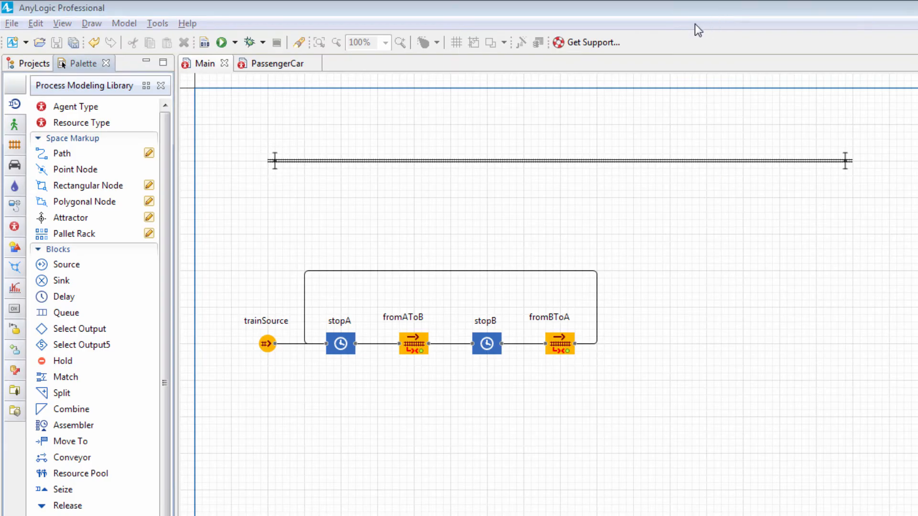
- Draw two pedestrian target lines near the left track end, naming one lineTrainA
click(15, 125)
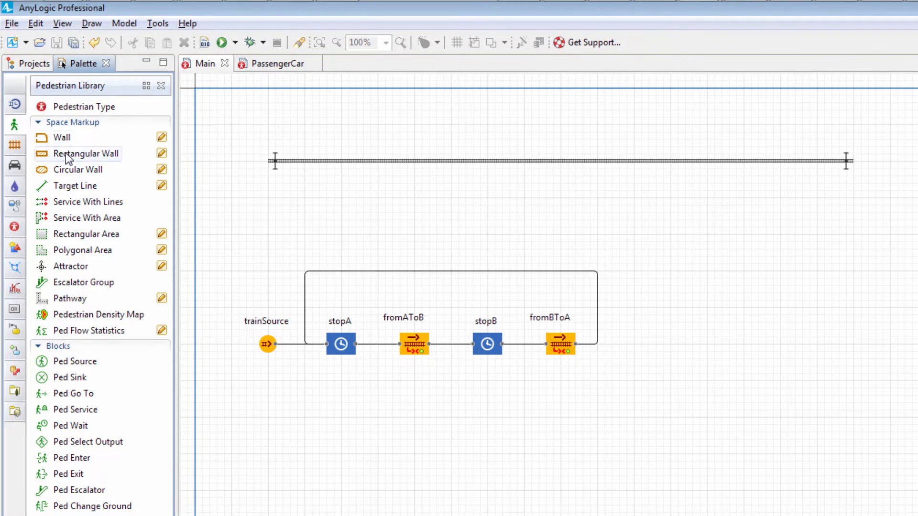
click(75, 186)
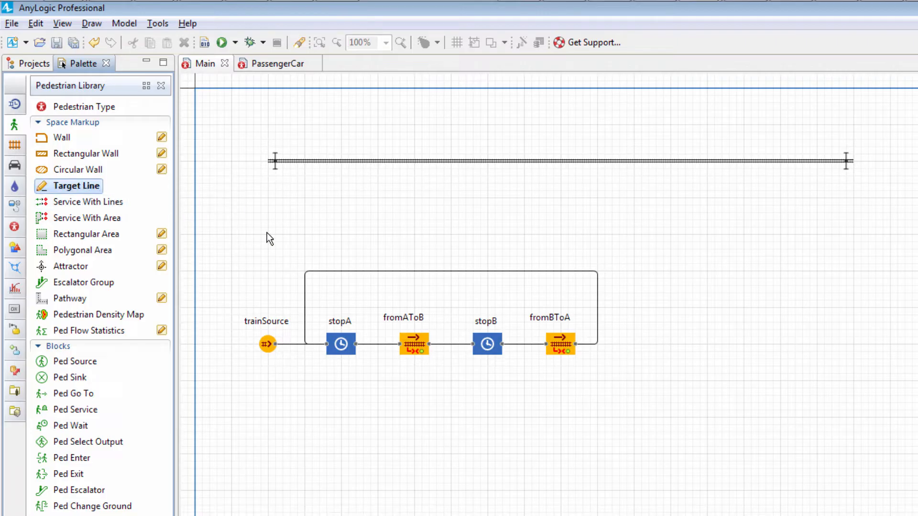
drag(275, 234, 304, 234)
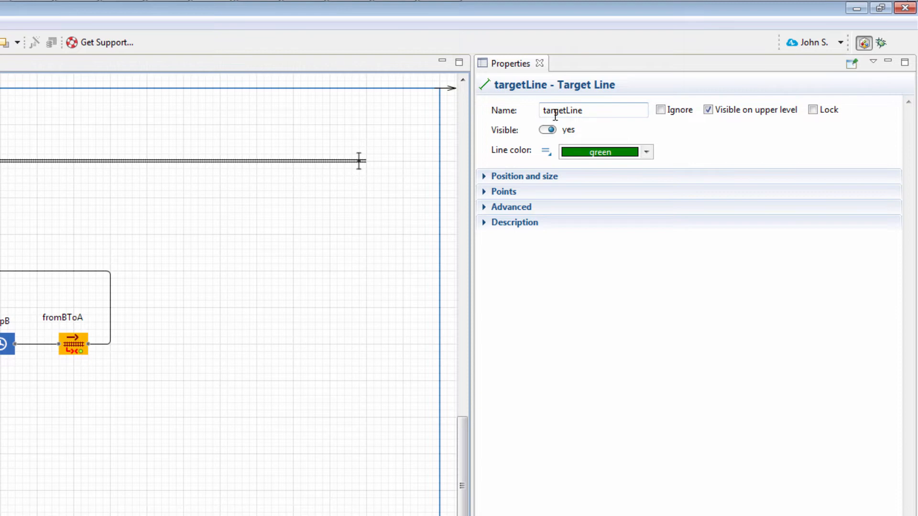
text(lineEn)
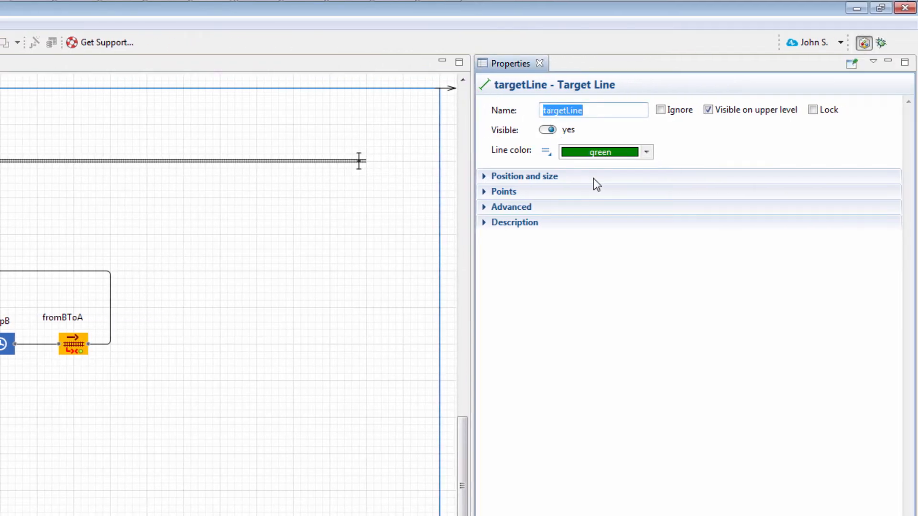
text(lineTrainA)
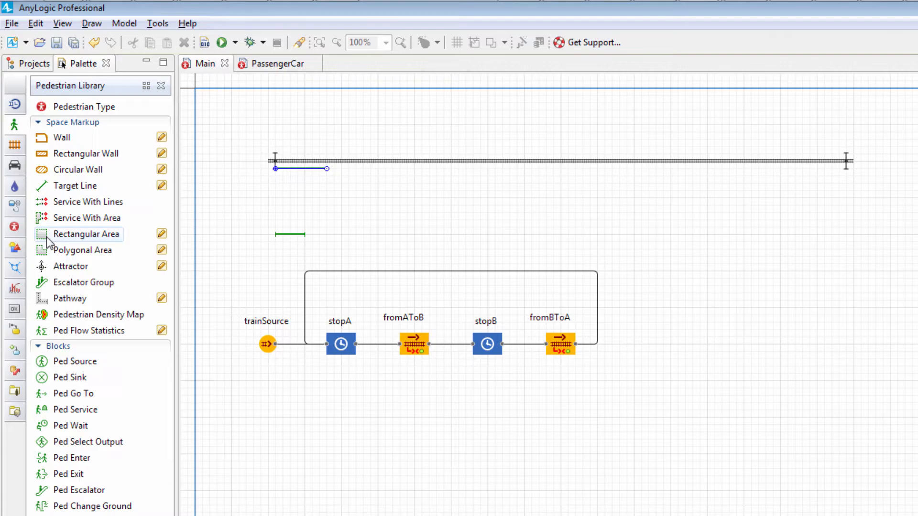
- Draw waitAreaA under the left end, plus target lines lineEntry and lineTrainB near the right end
drag(275, 168, 334, 212)
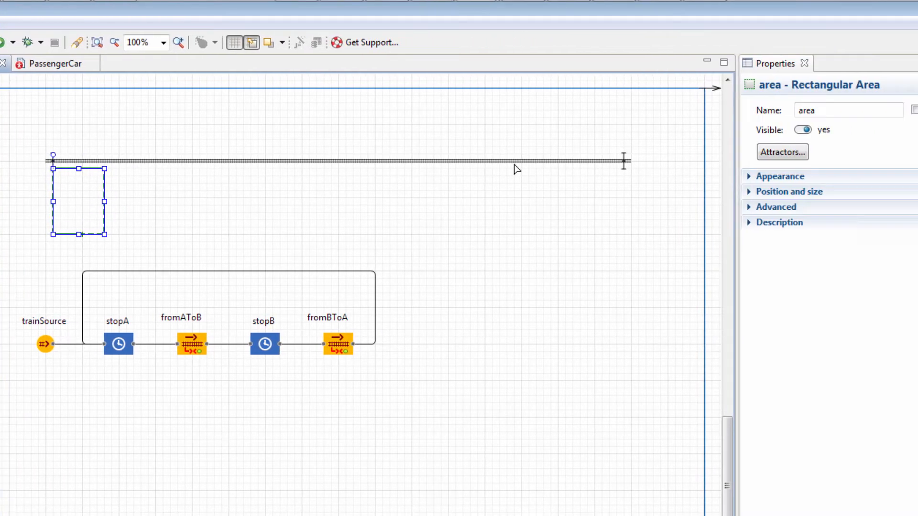
text(waitA)
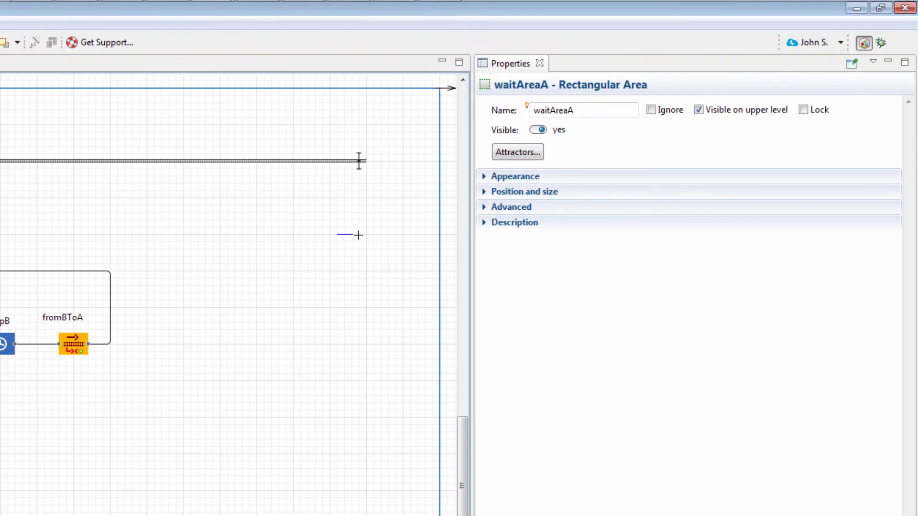
click(345, 234)
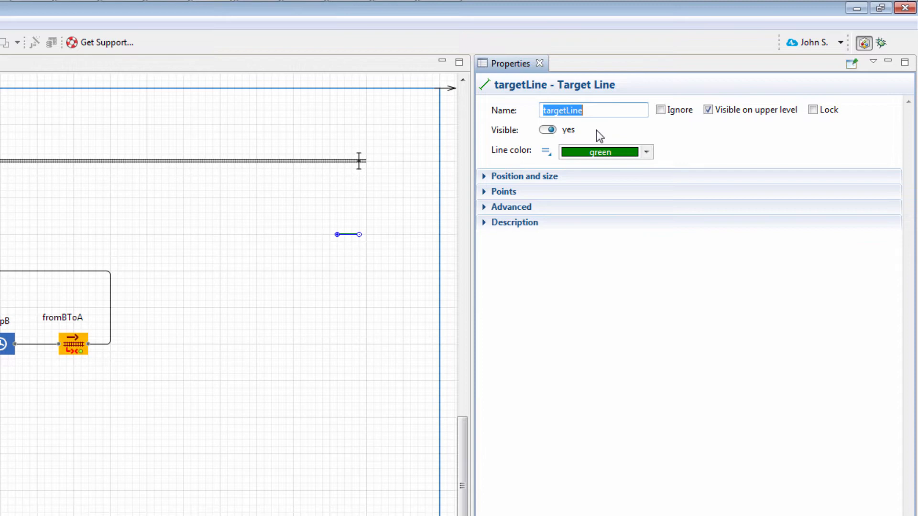
text(lineEntry)
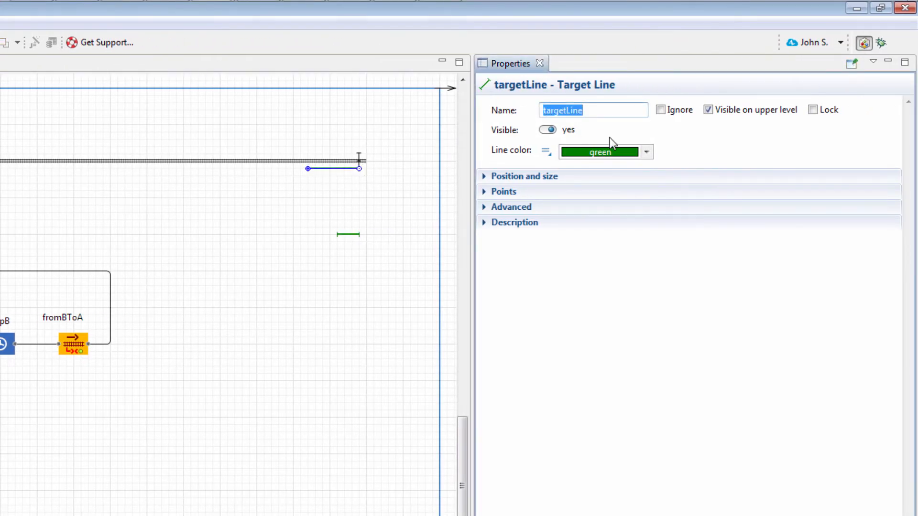
text(lineTrainB)
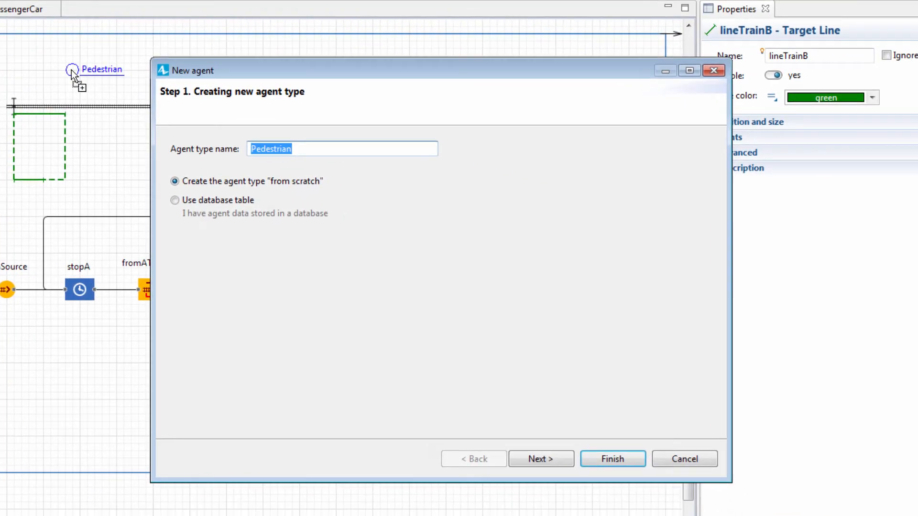
- Name the new pedestrian agent type 'Passenger' and finish the wizard
text(P)
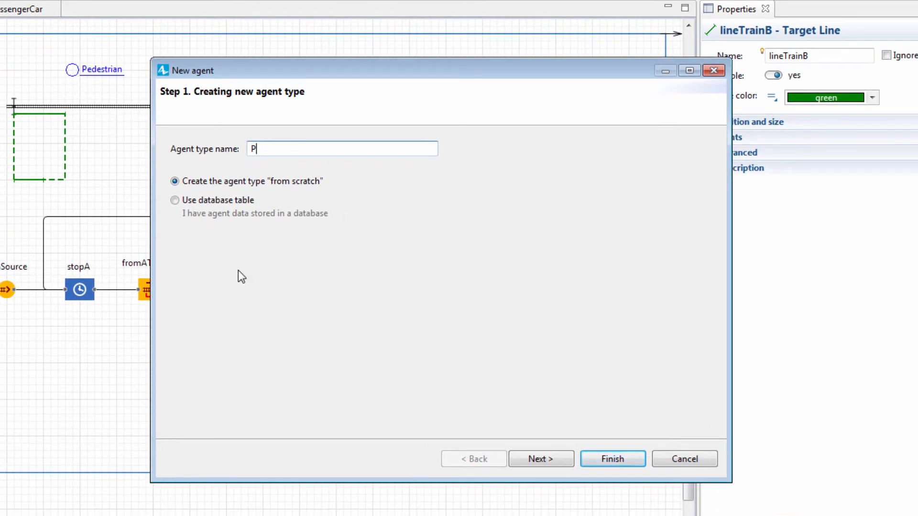
text(assenger)
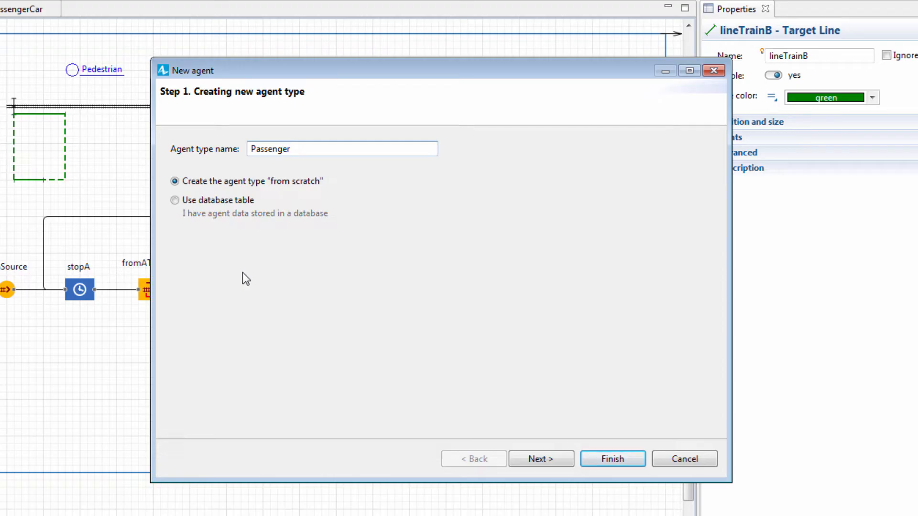
click(540, 459)
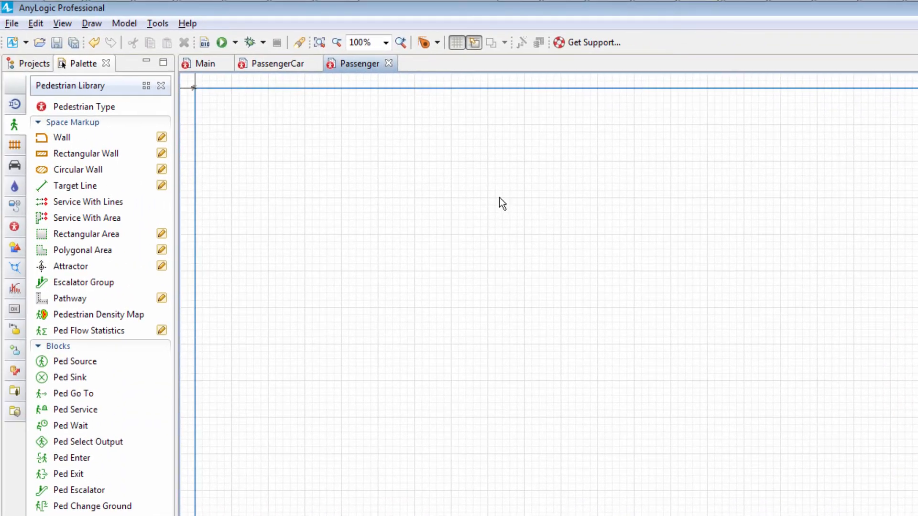
- Back on Main, rename the new go-to block to goToBoarding
click(204, 63)
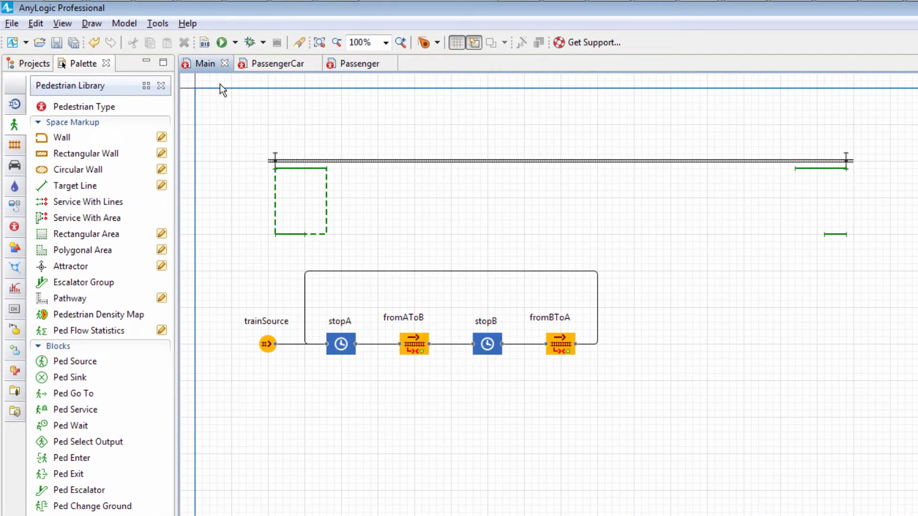
mouse_move(247, 122)
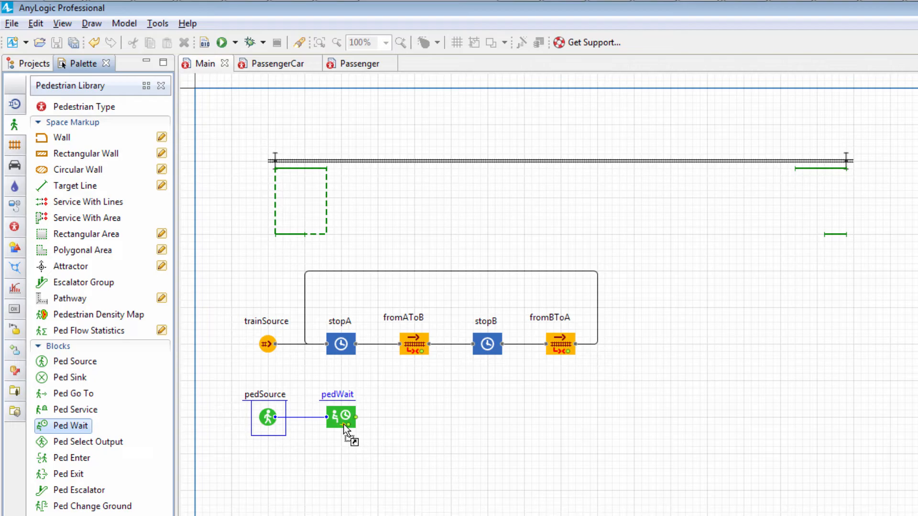
double_click(338, 395)
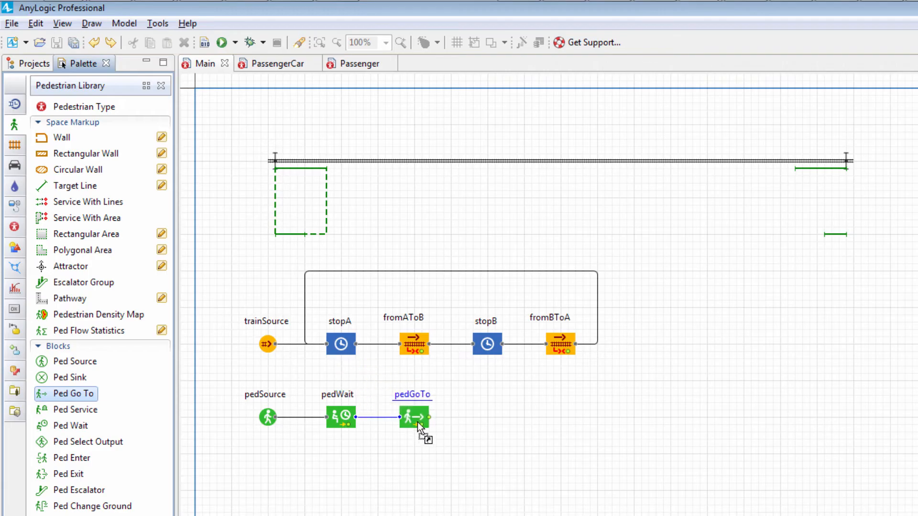
text(goToBoarding)
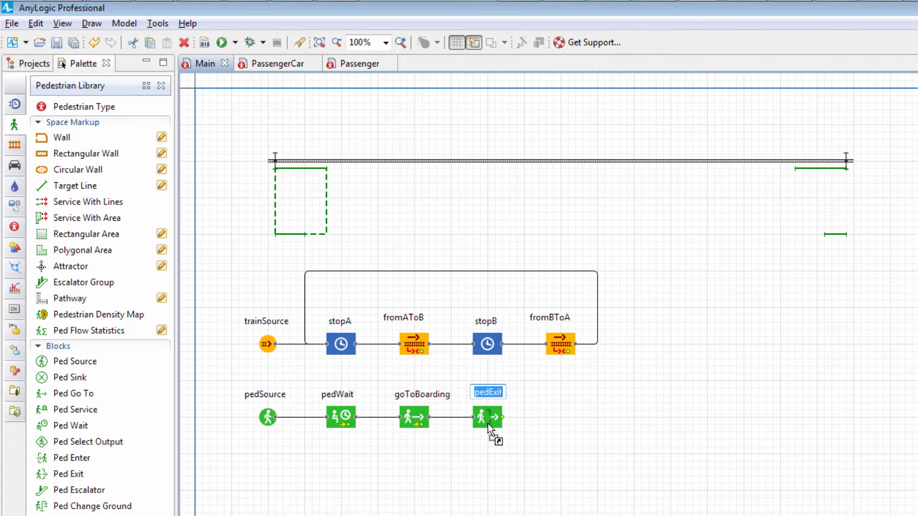
- Attach a Queue block named inTrainA after pedExit
click(484, 417)
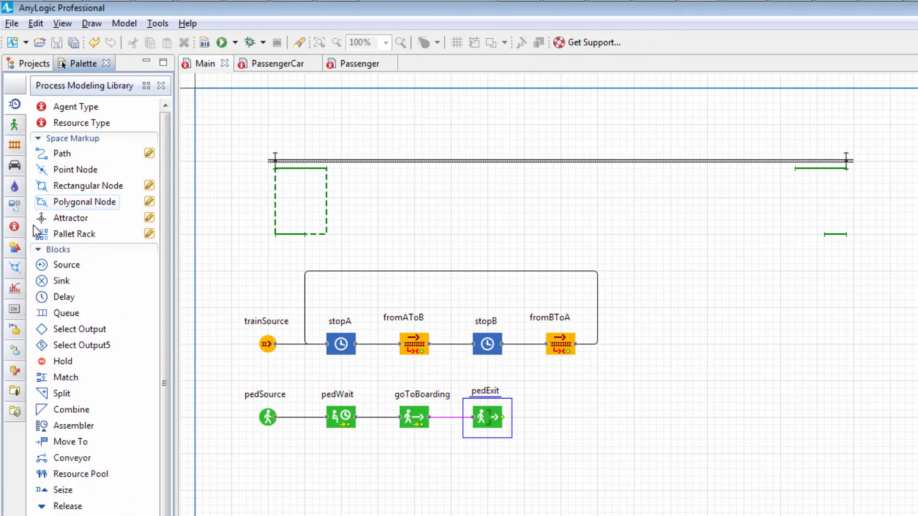
drag(66, 313, 268, 328)
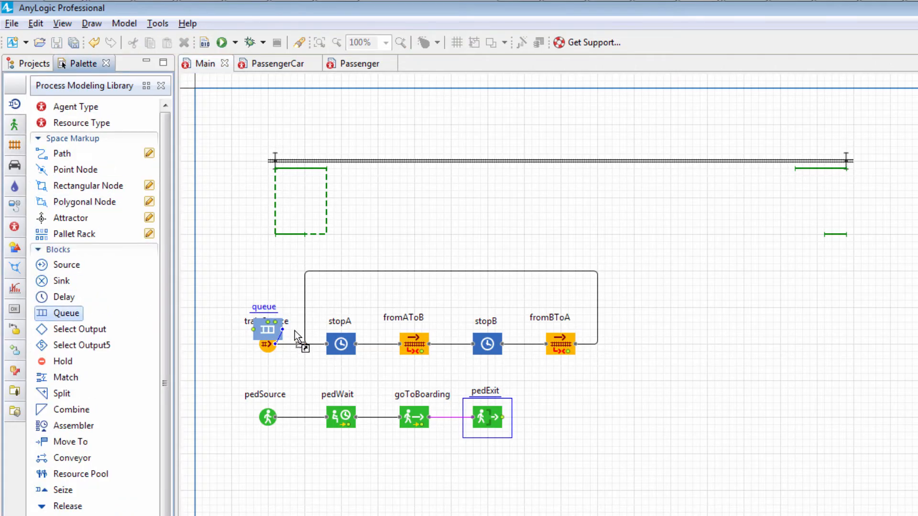
drag(268, 328, 560, 418)
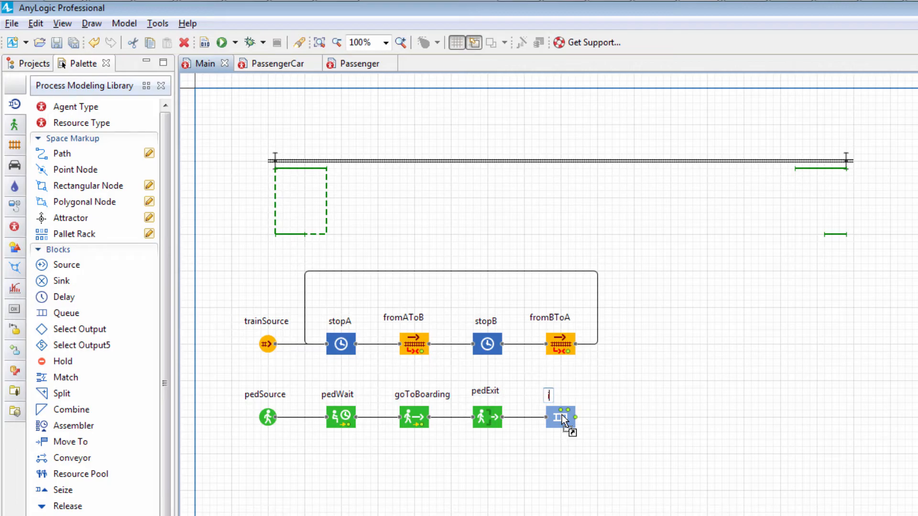
text(inTrainA)
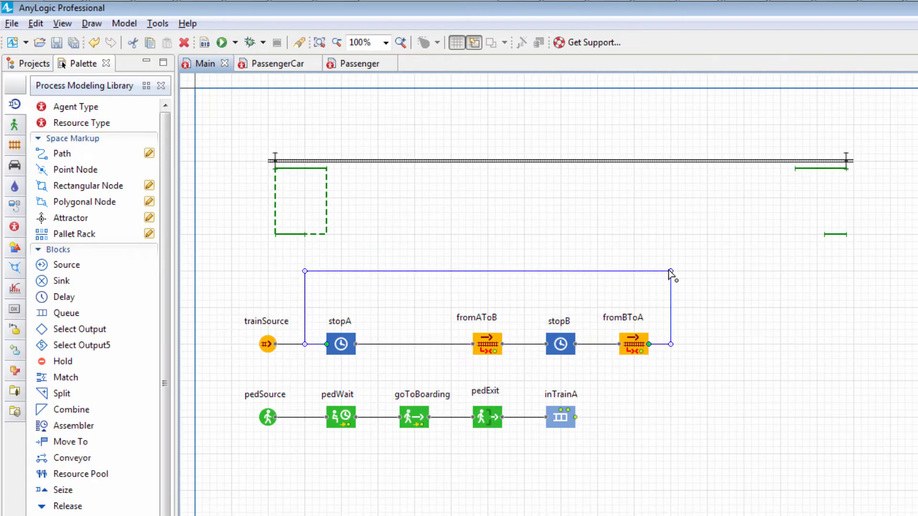
- Insert a pickup block after stopA and connect inTrainA into it
scroll(down, 3)
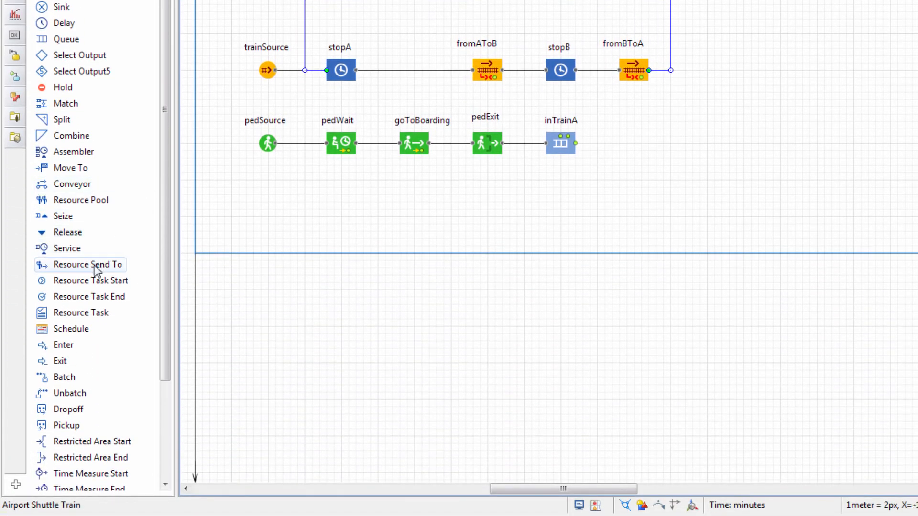
scroll(down, 3)
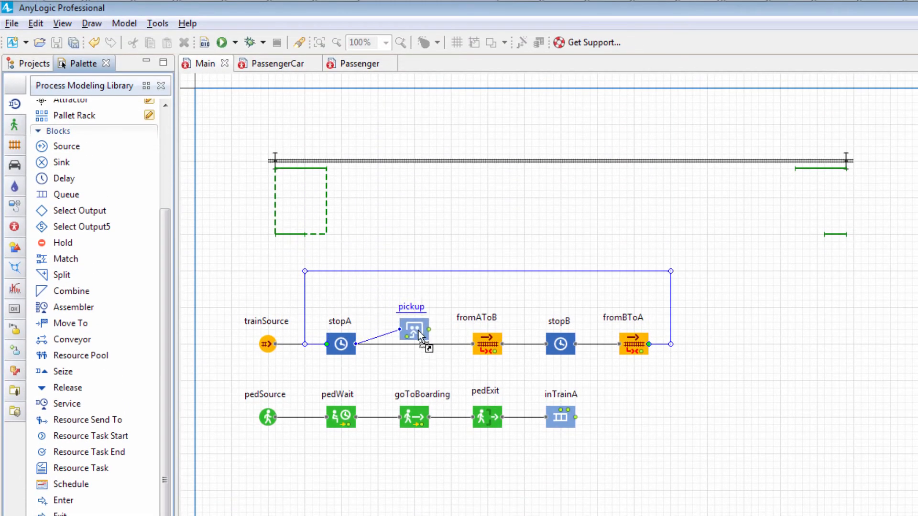
click(412, 344)
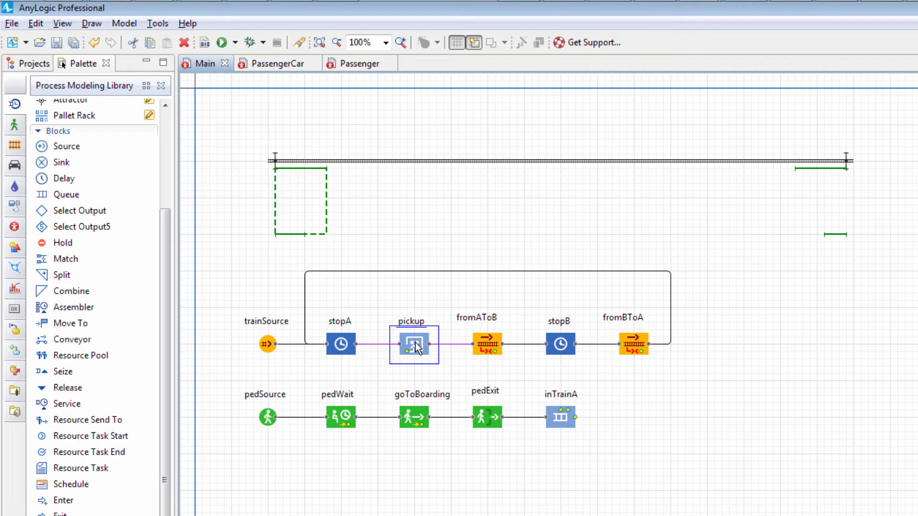
click(560, 418)
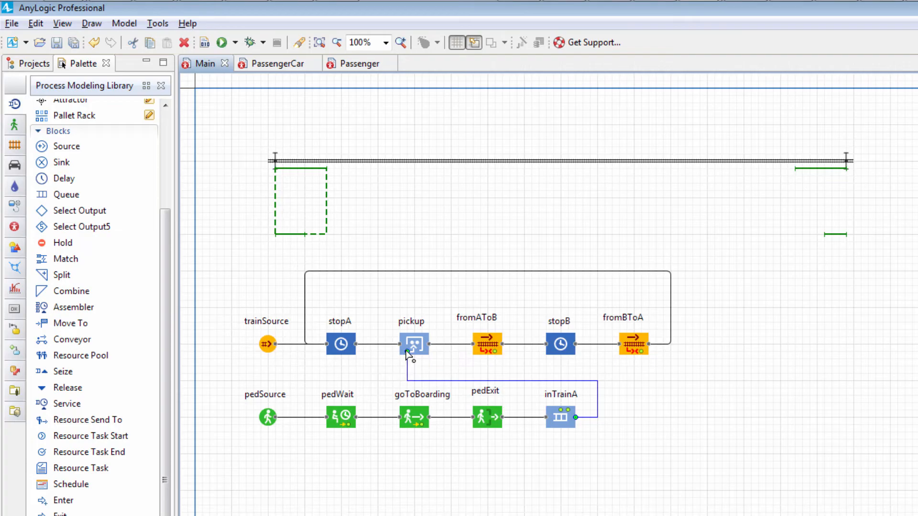
click(413, 344)
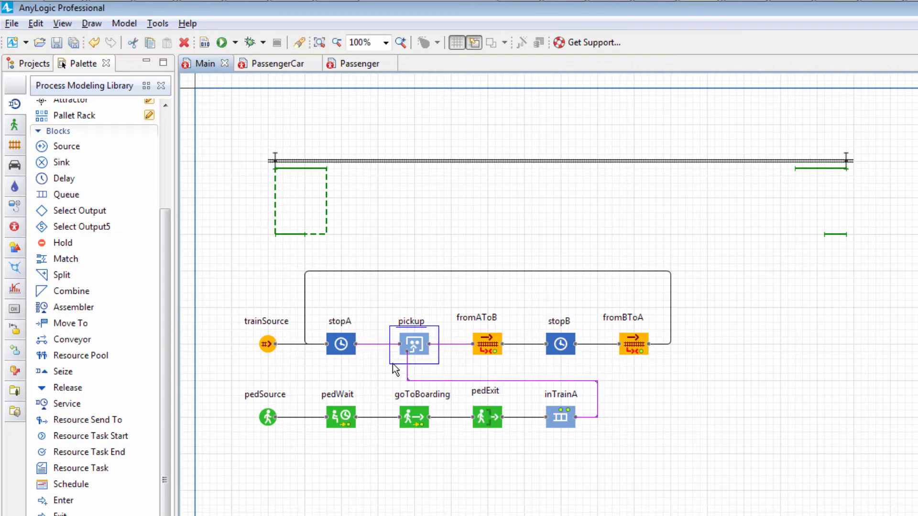
- Set pedWait to waitAreaA until free() is called, and goToBoarding to target lineTrainA
click(267, 416)
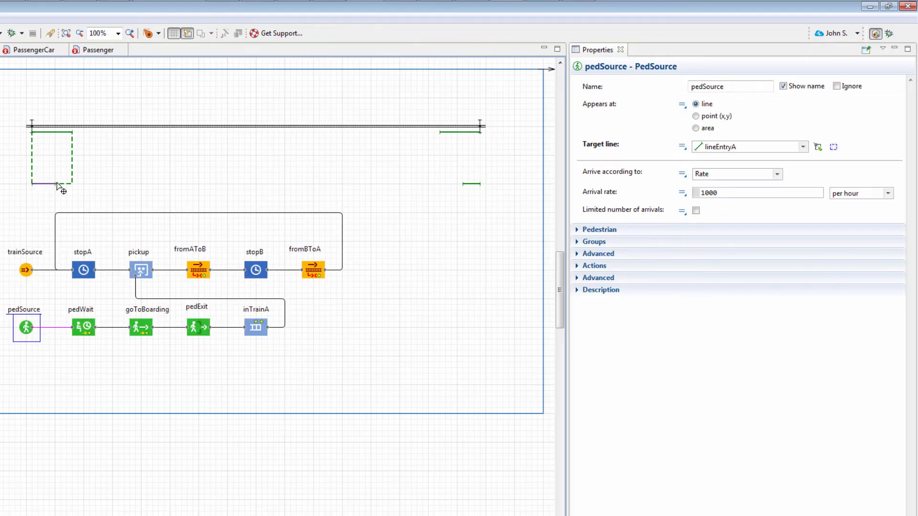
mouse_move(580, 219)
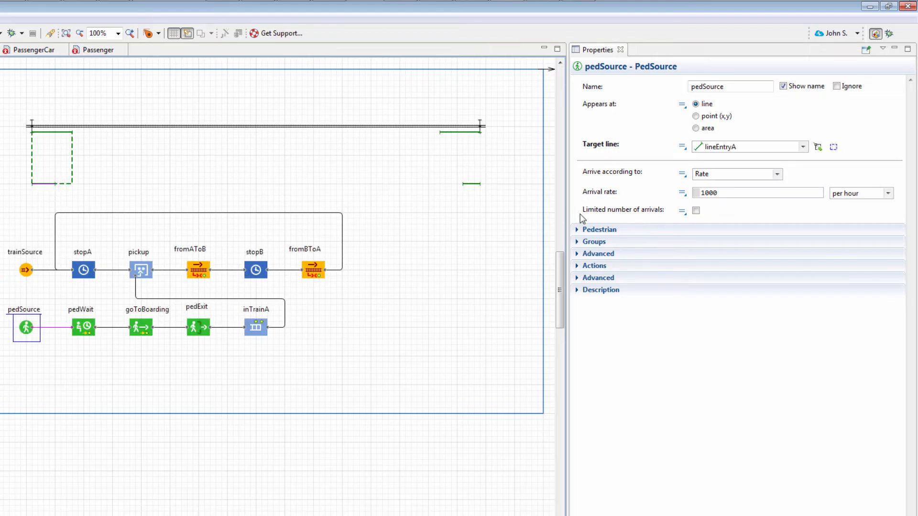
click(599, 230)
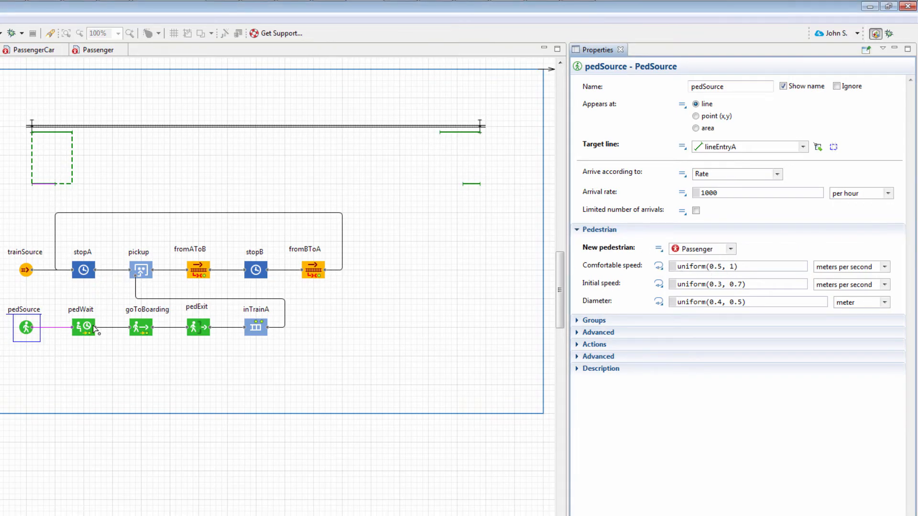
click(84, 326)
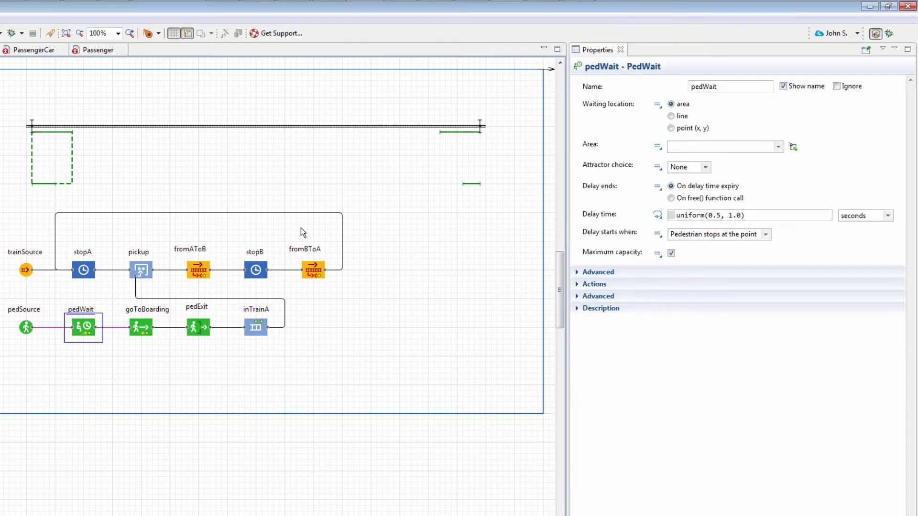
click(793, 146)
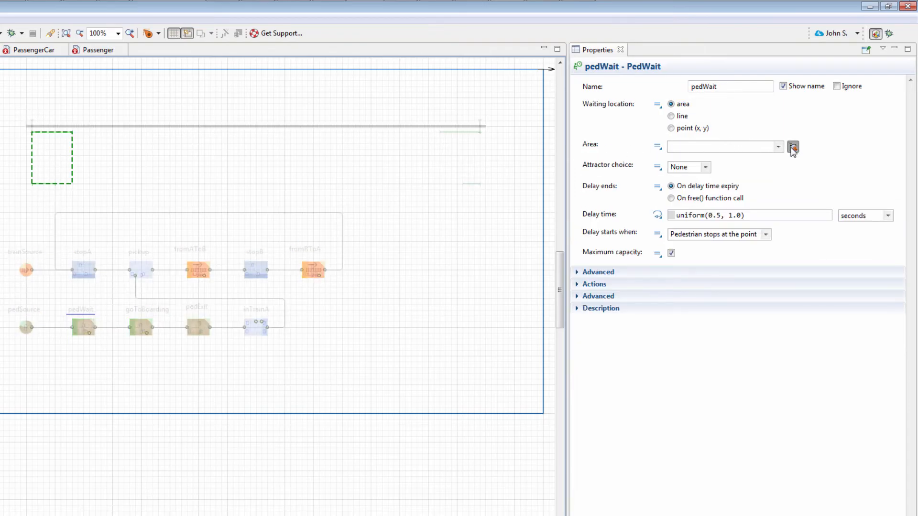
click(792, 147)
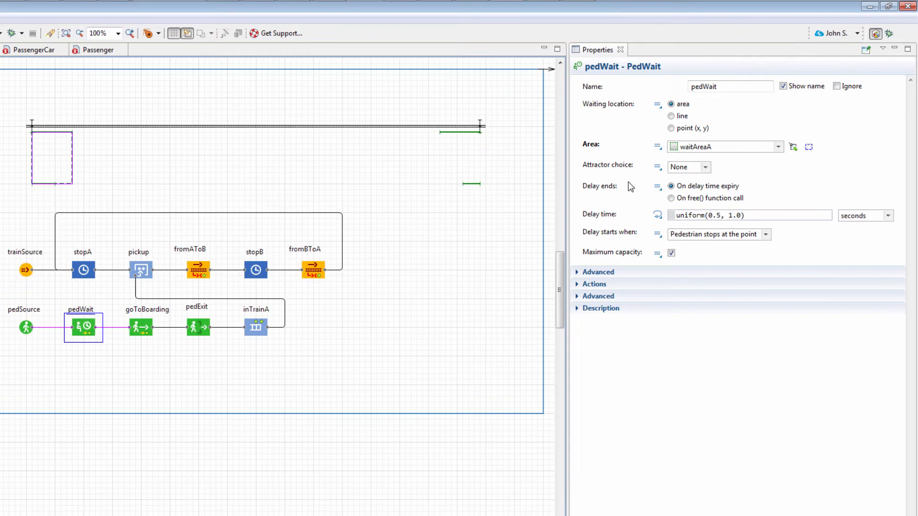
click(671, 198)
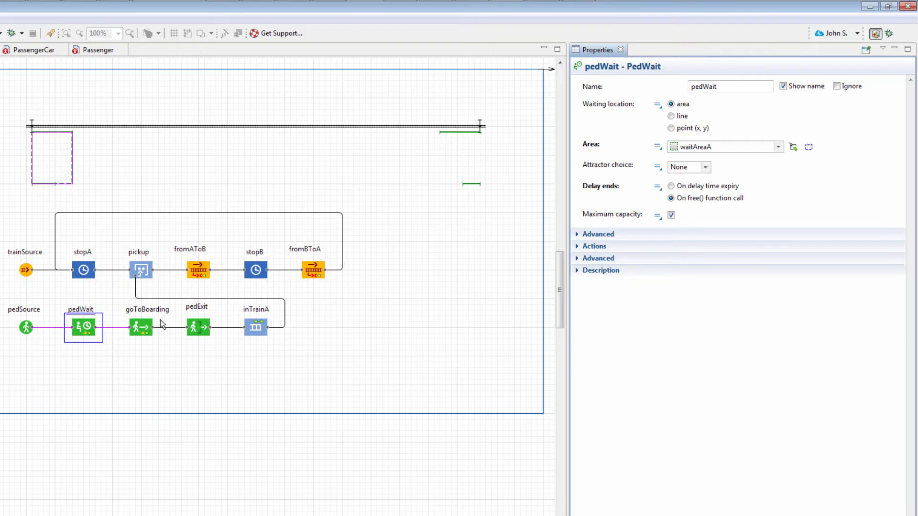
click(141, 328)
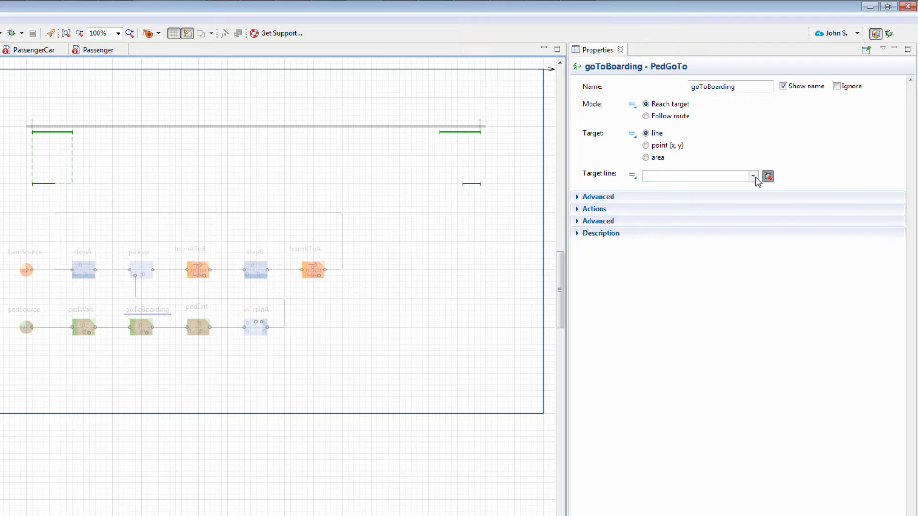
click(52, 134)
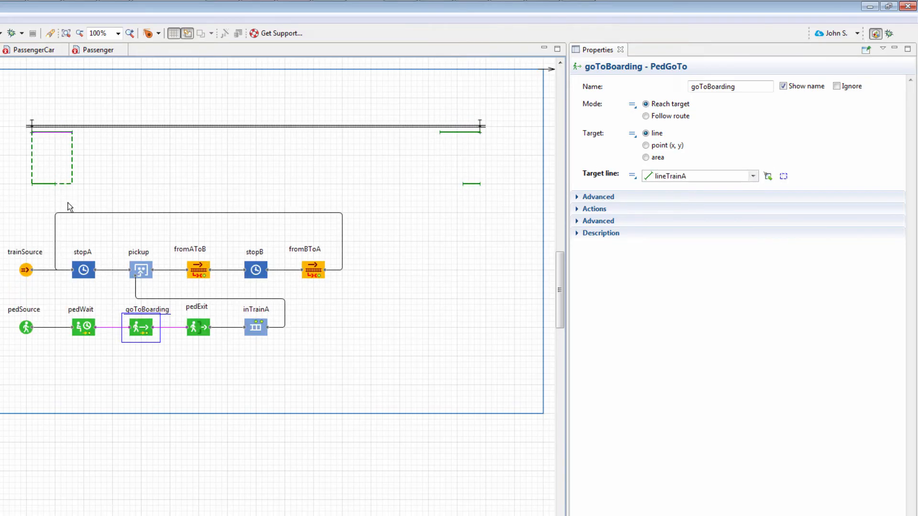
- Add pedWait.freeAll(); to stopA's On enter action and loop goToBoarding back to pedWait
click(84, 269)
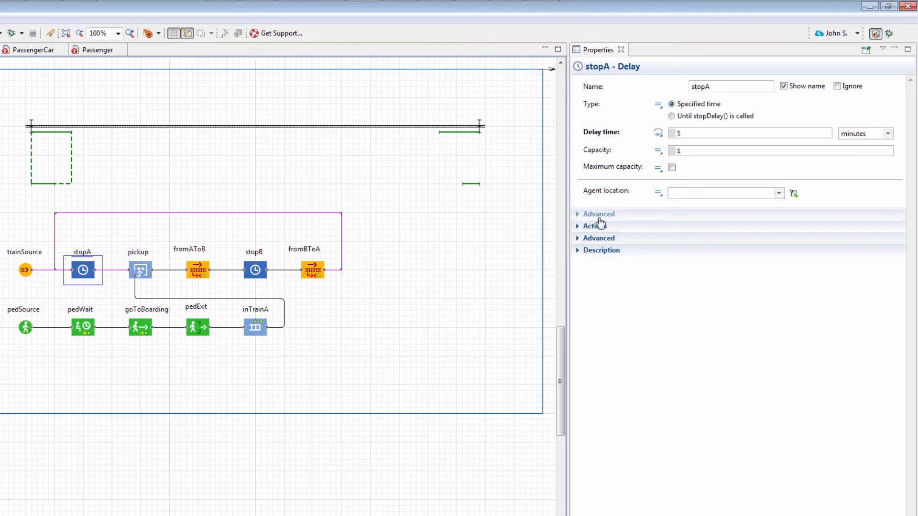
click(592, 226)
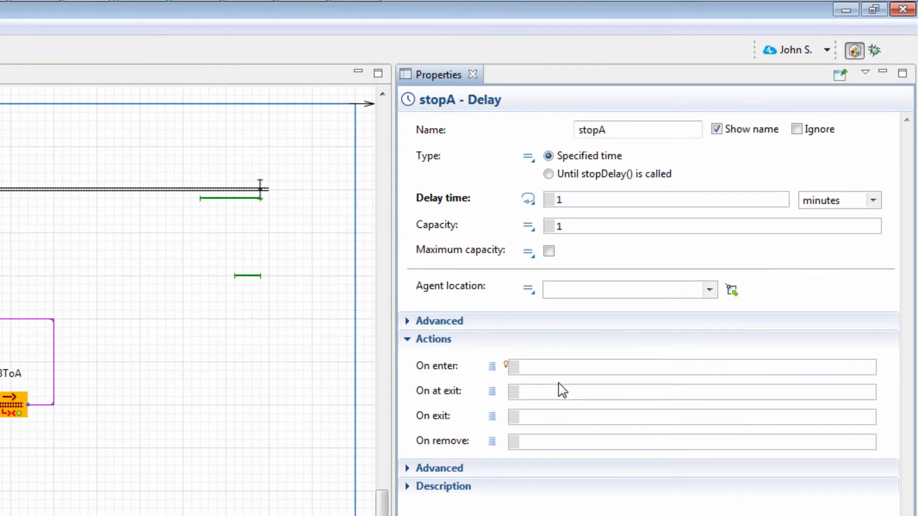
text(pedw)
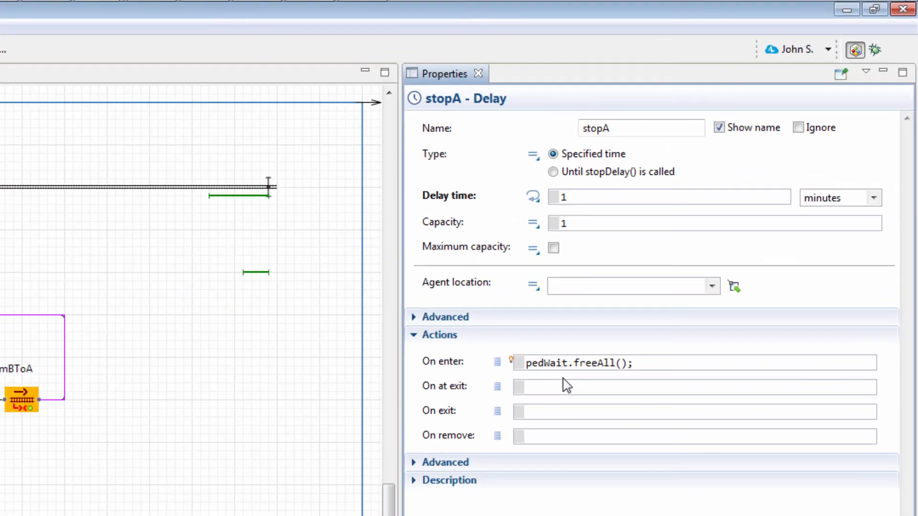
text(goto)
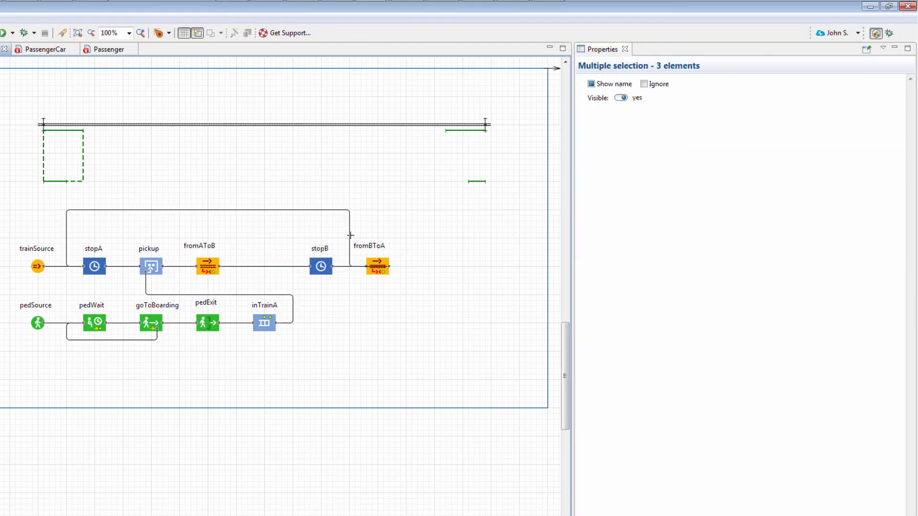
- Place a dropoff block between fromAToB and stopB and choose its dropoff mode
click(406, 209)
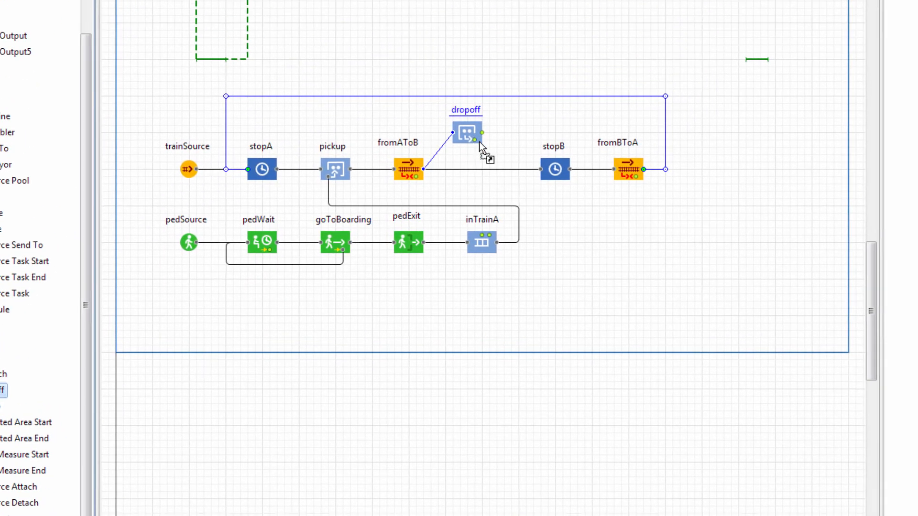
click(465, 136)
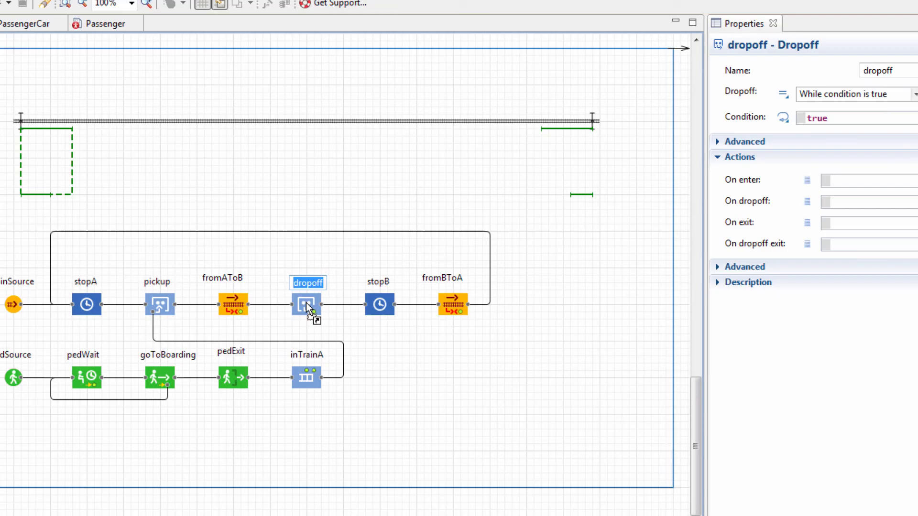
click(684, 133)
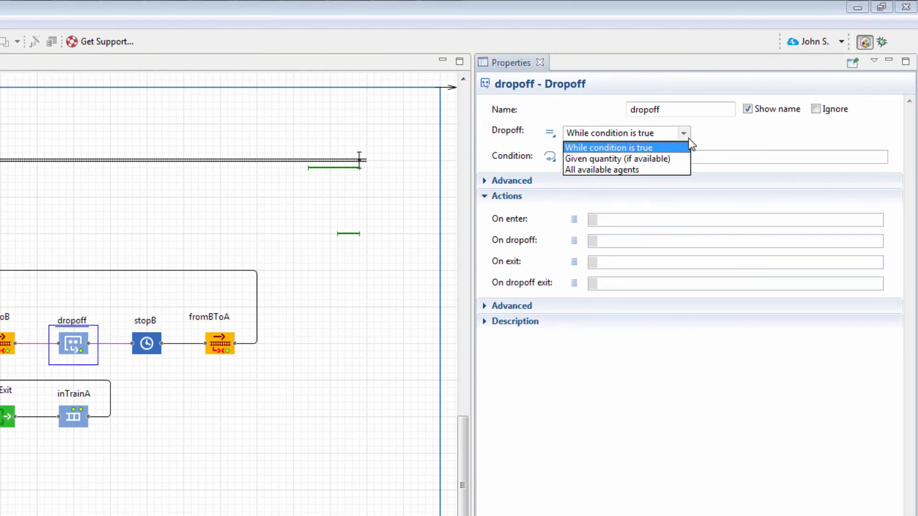
click(601, 169)
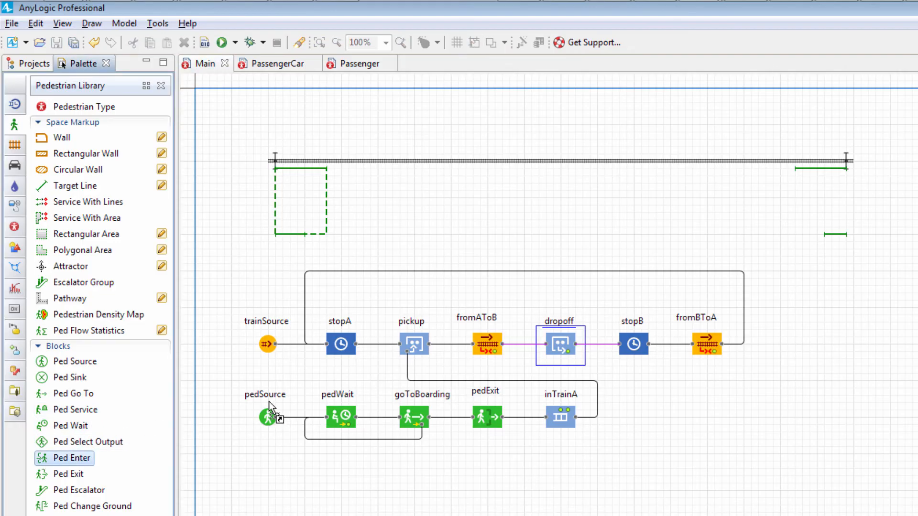
- Chain pedEnter, pedGoTo and pedSink after the dropoff block
click(634, 418)
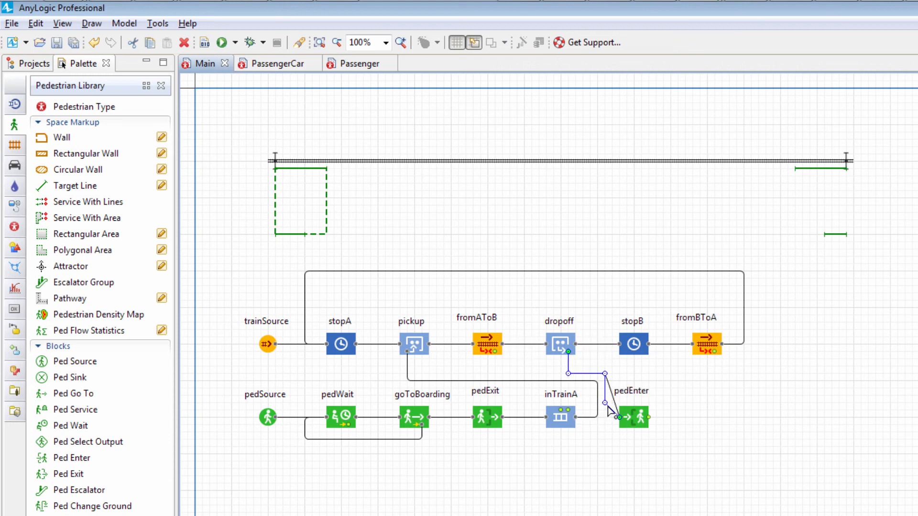
click(635, 418)
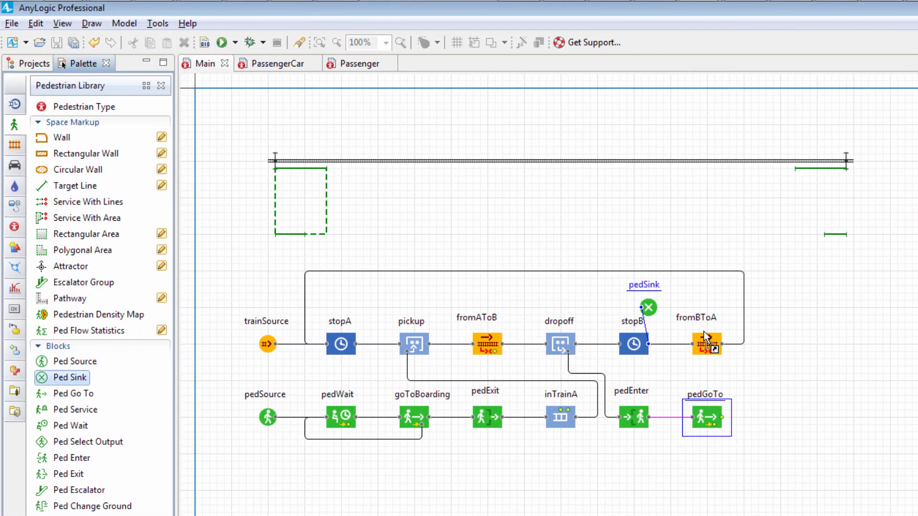
drag(647, 307, 773, 417)
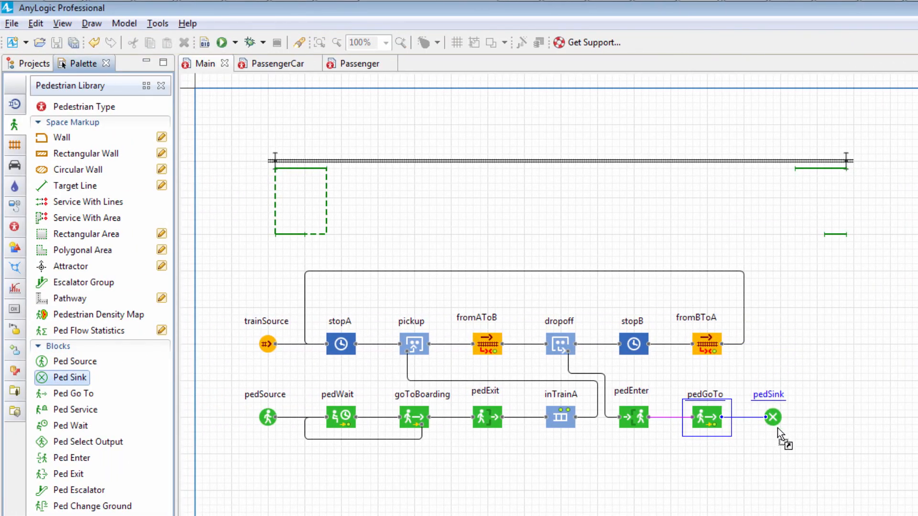
click(774, 417)
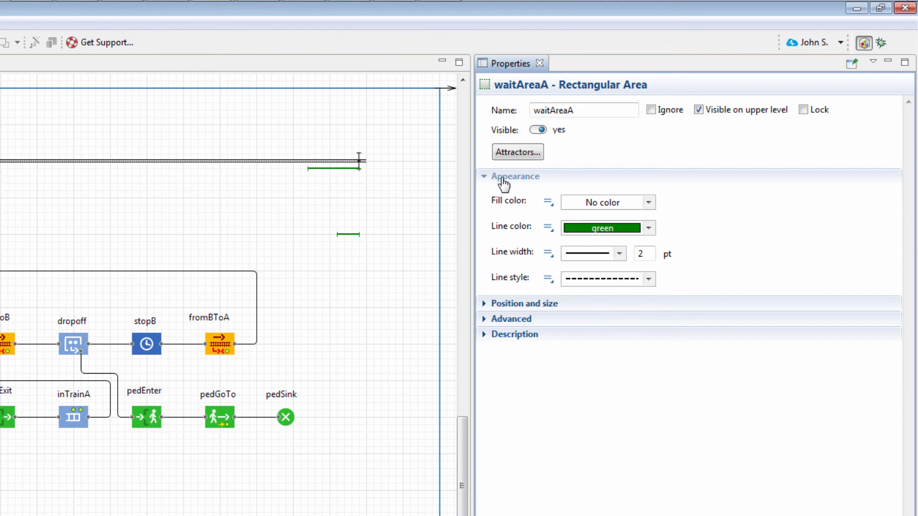
- Fill waitAreaA with the concrete texture
click(649, 202)
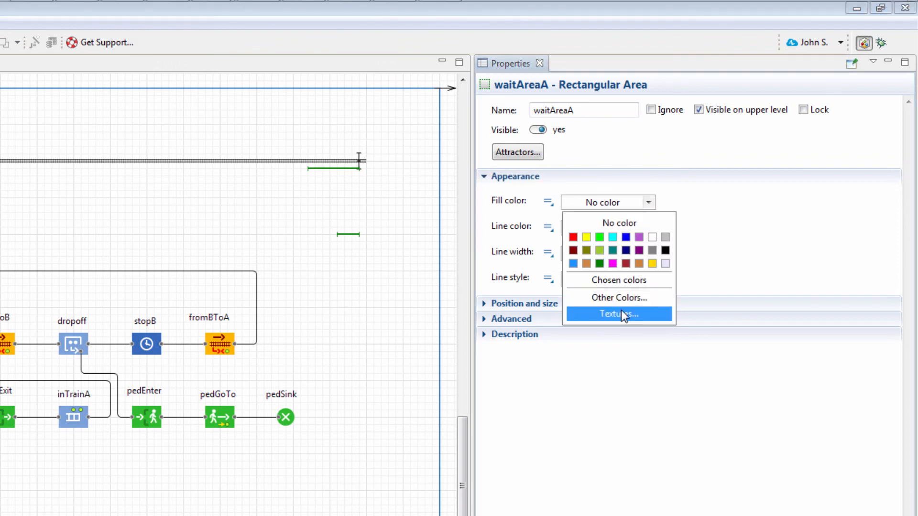
click(619, 314)
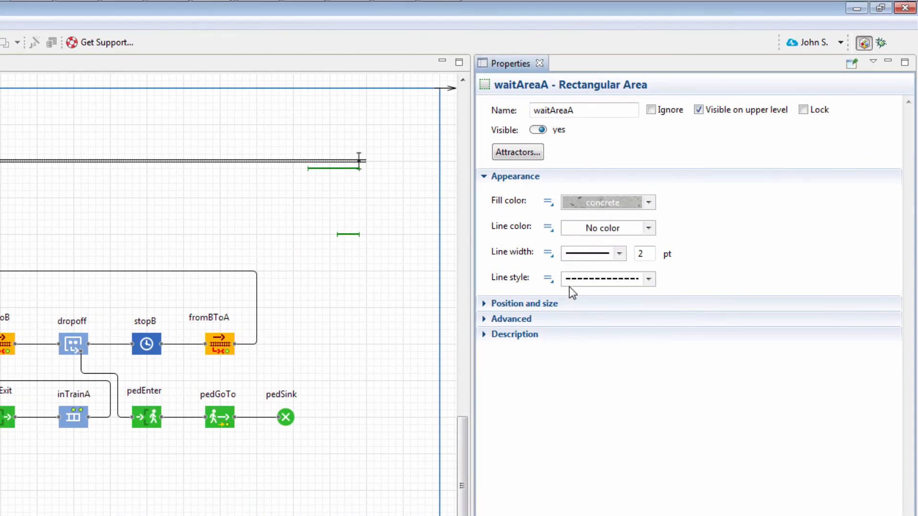
click(524, 304)
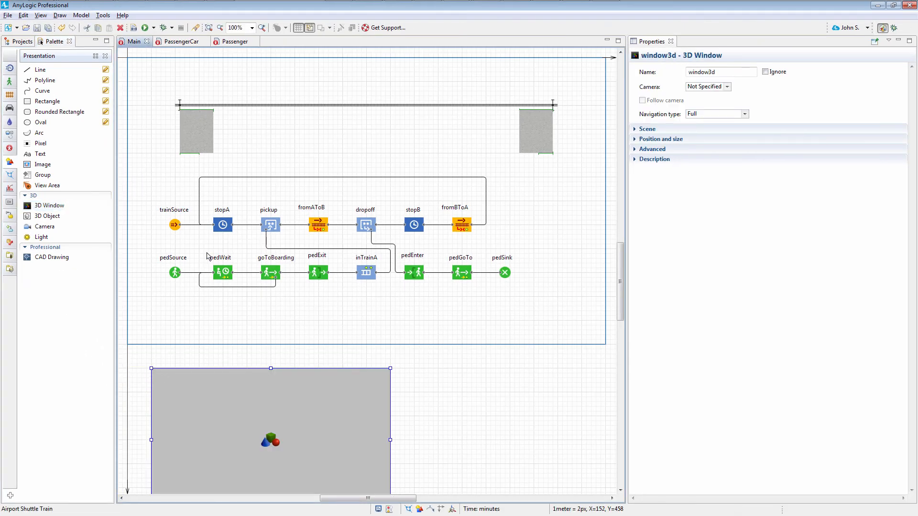
- Launch the Airport Shuttle Train experiment and view the running model in 3D
click(142, 27)
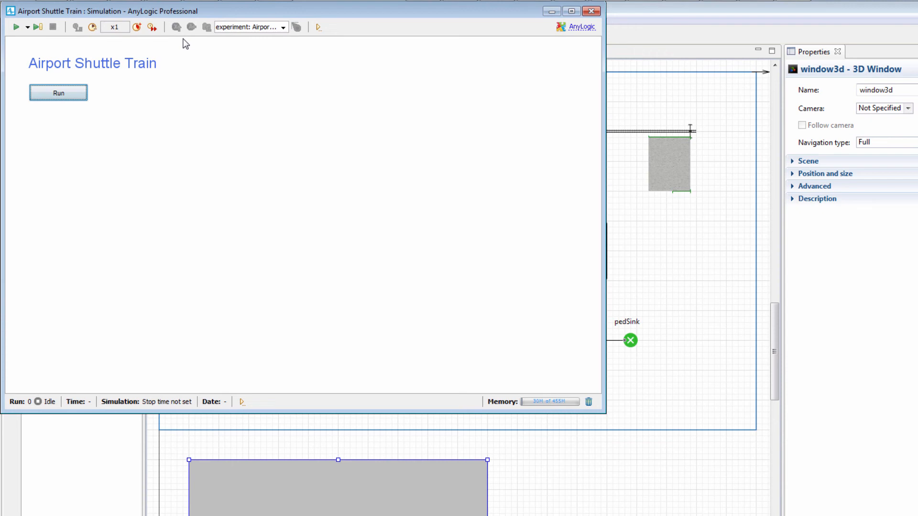
click(58, 93)
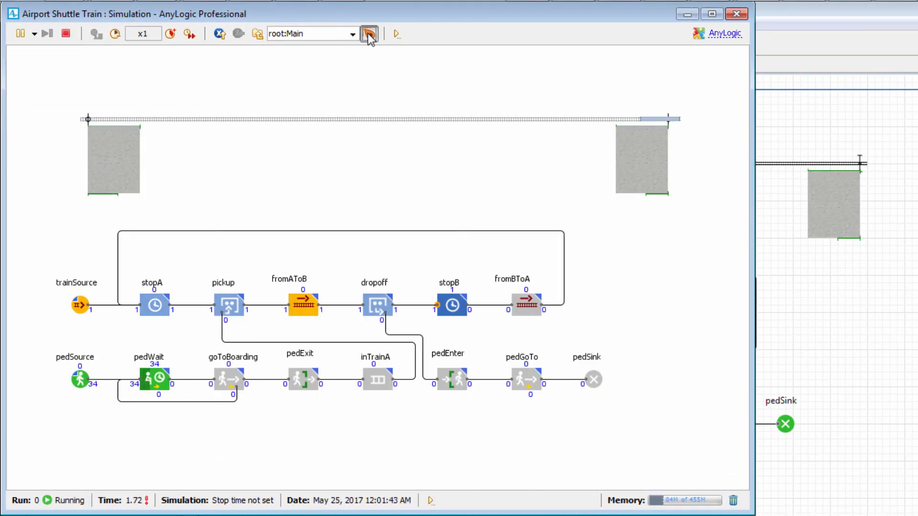
click(369, 33)
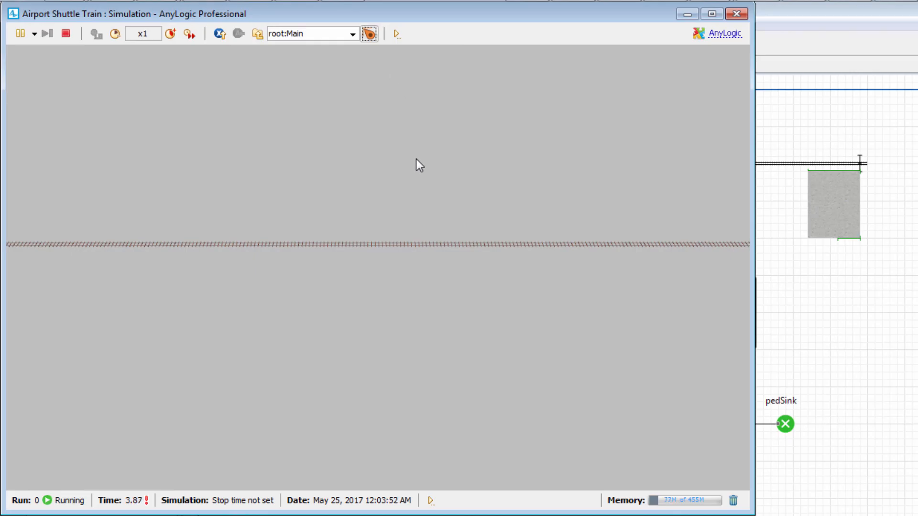